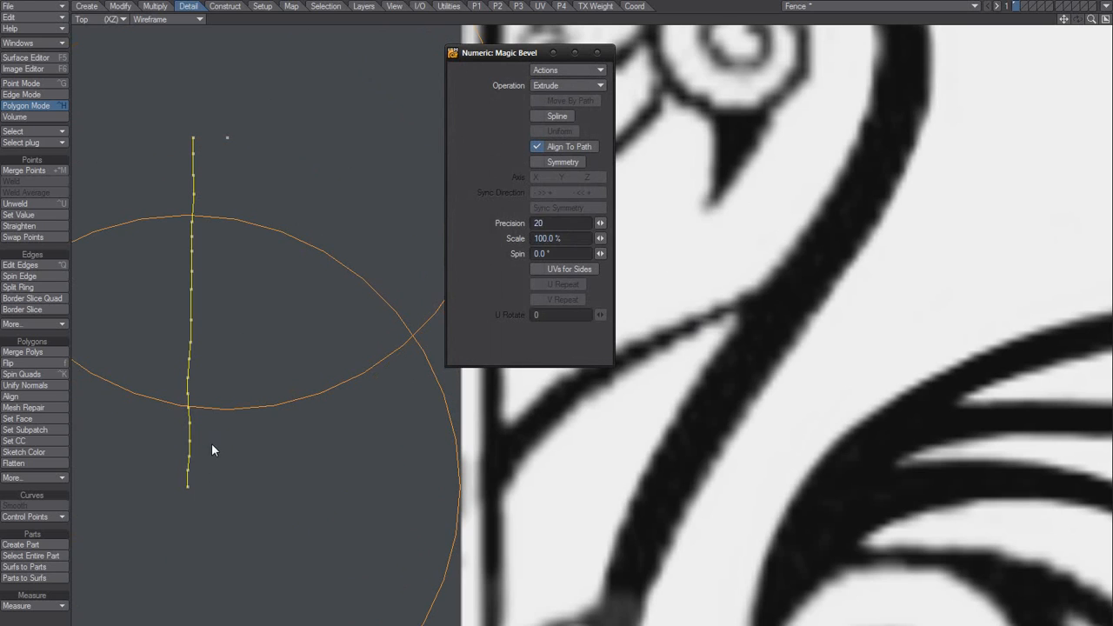
pyautogui.moveTo(198, 369)
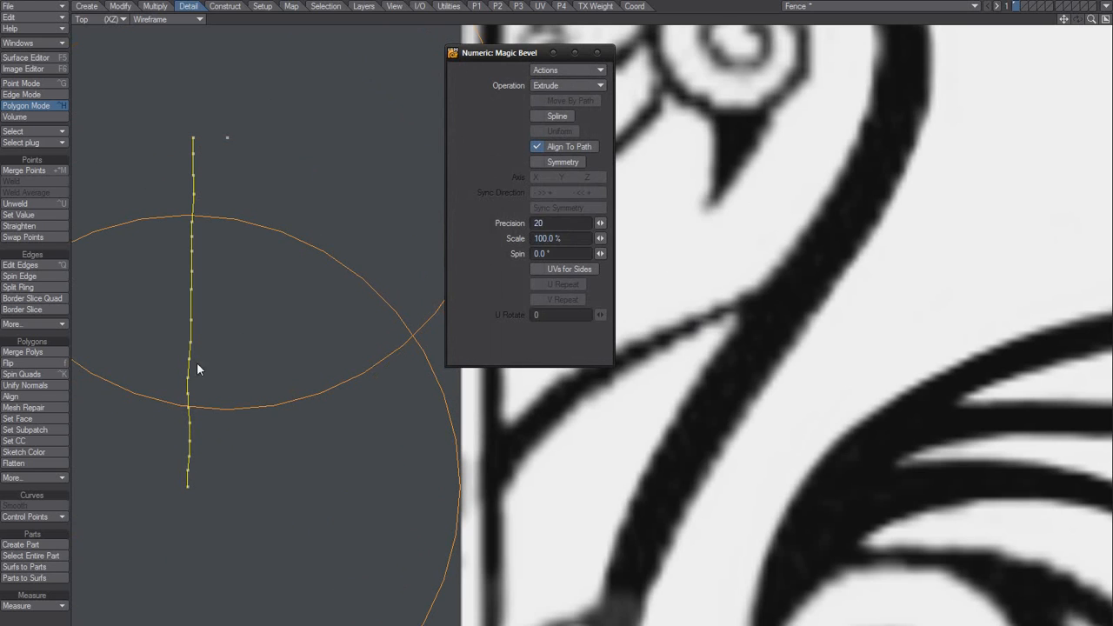
pyautogui.moveTo(235, 348)
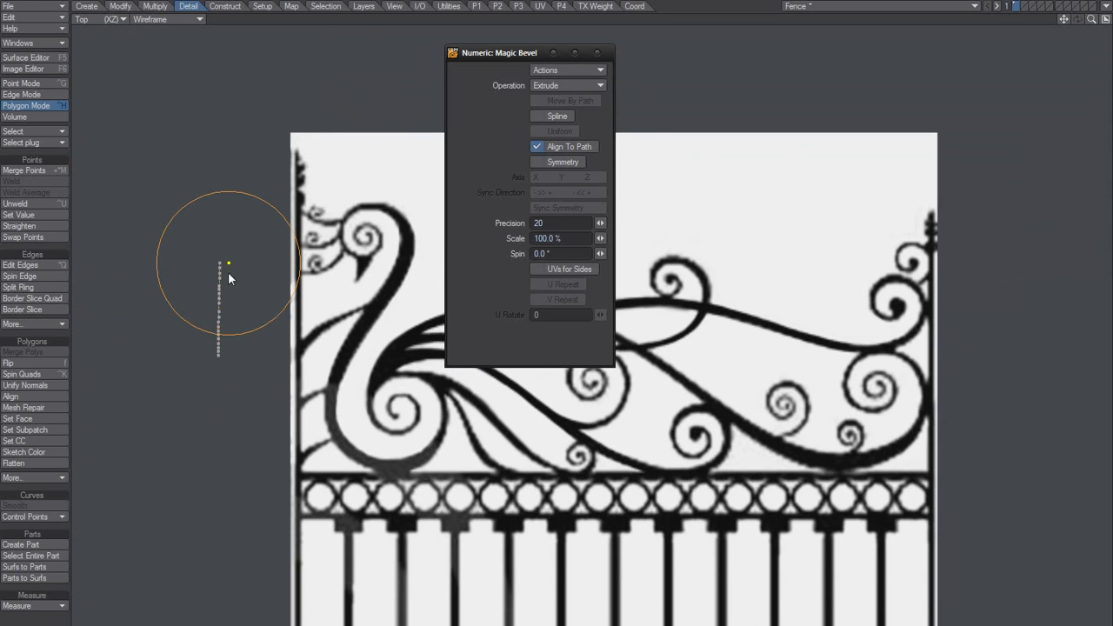
# Stretch the trial Magic Bevel chain into a longer curve to test it.
pyautogui.moveTo(230, 264); pyautogui.dragTo(223, 468)
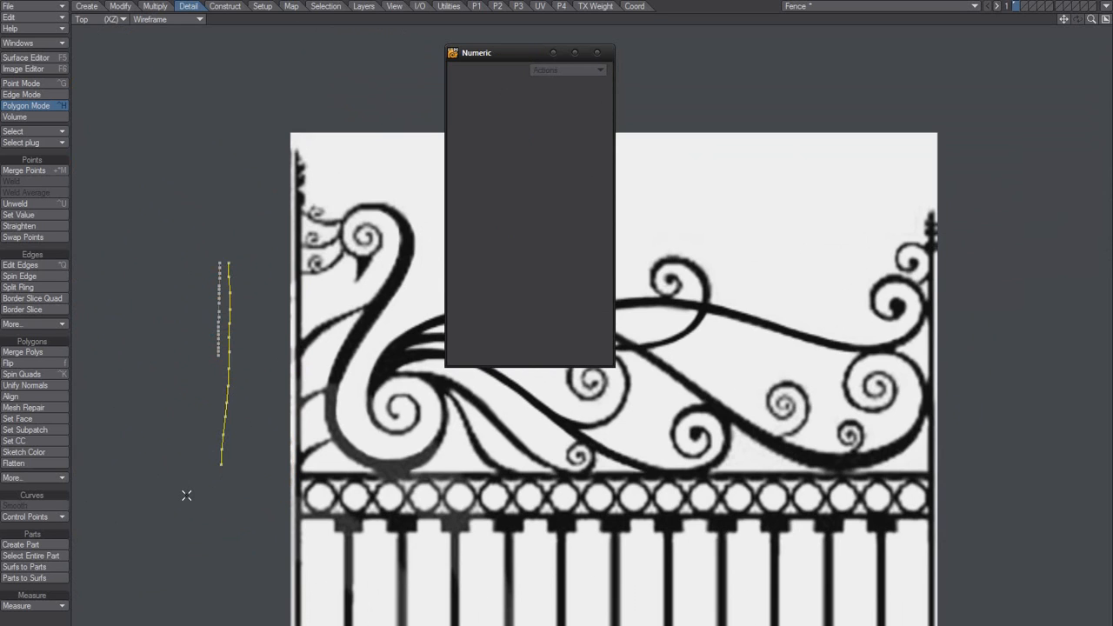
pyautogui.moveTo(285, 375)
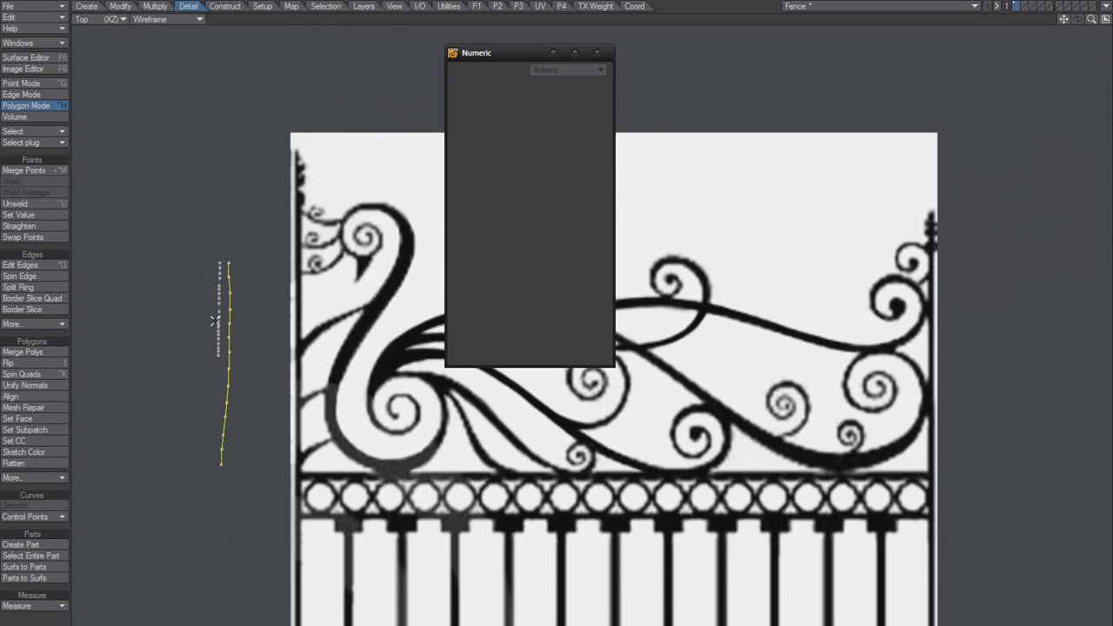
pyautogui.moveTo(229, 356)
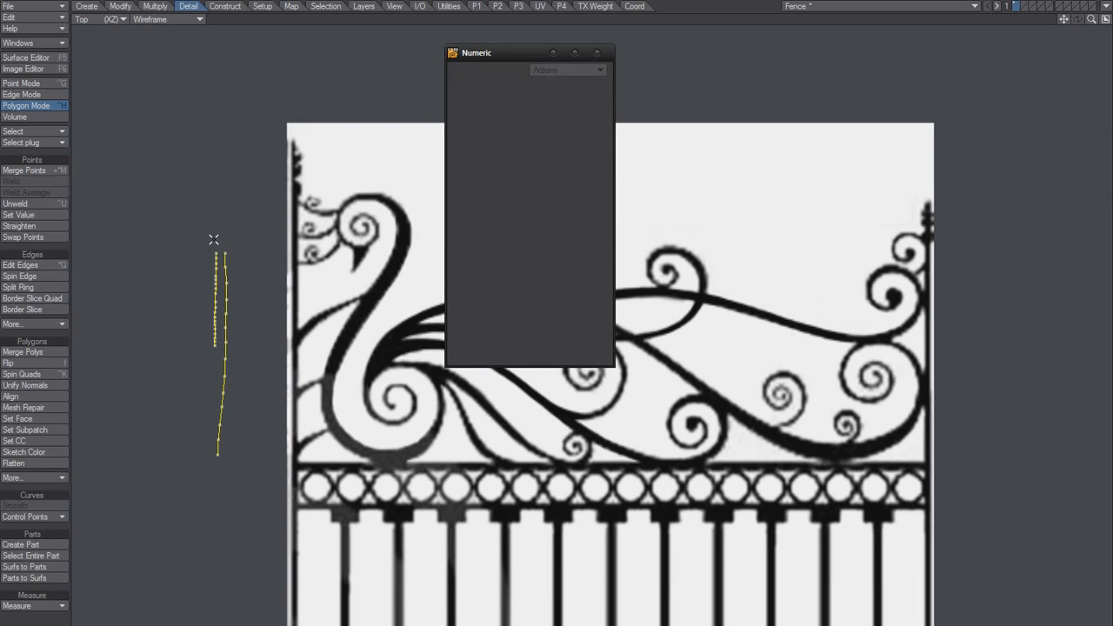
pyautogui.moveTo(225, 379)
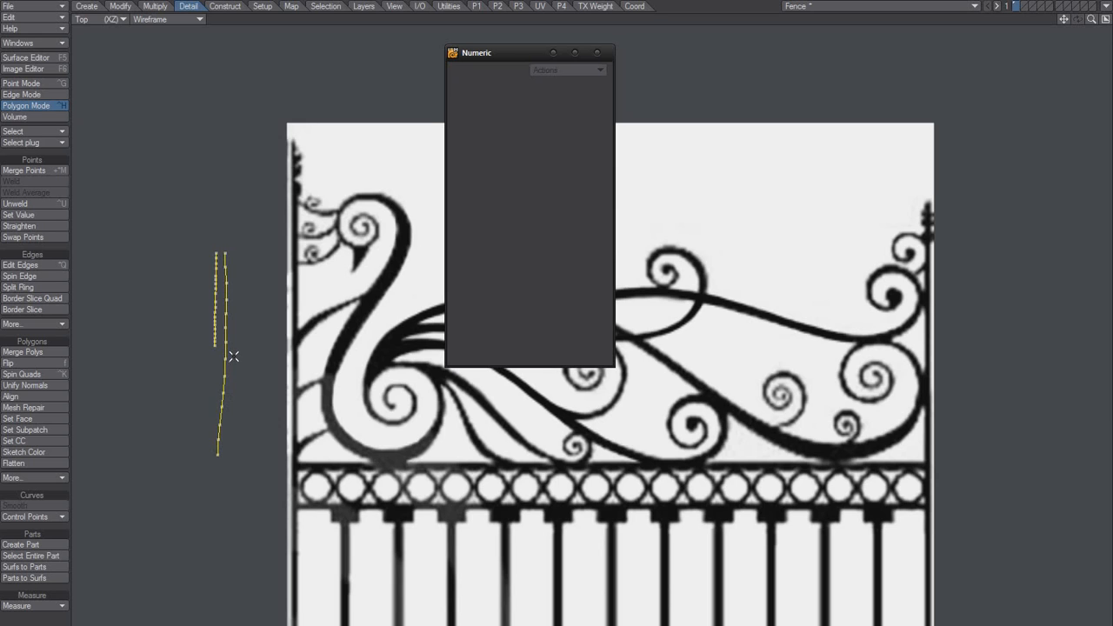
pyautogui.moveTo(306, 376)
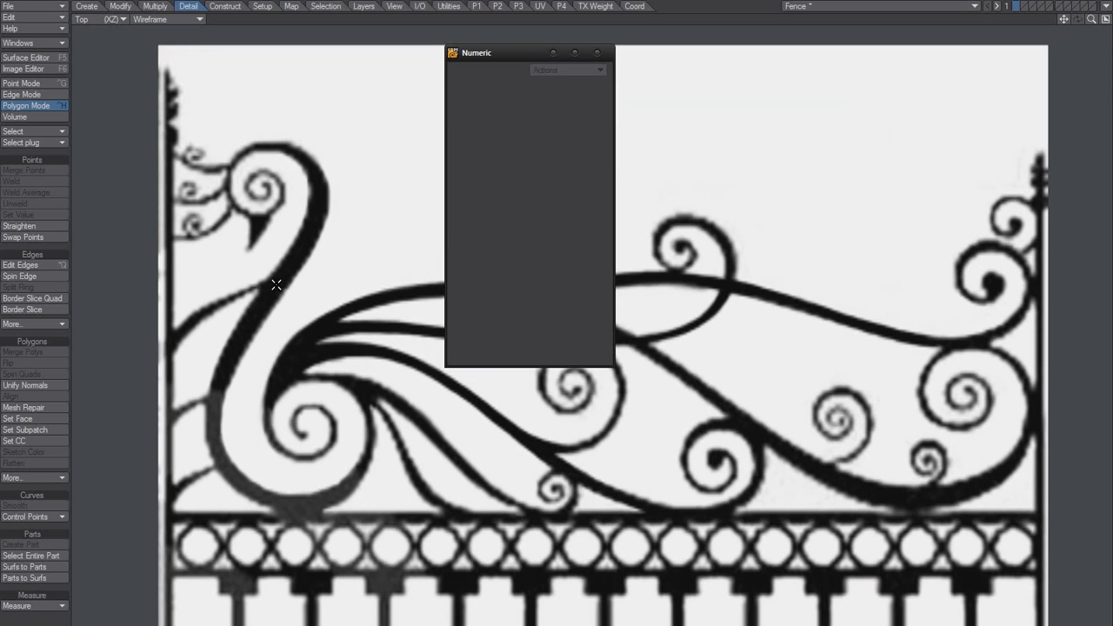
pyautogui.moveTo(264, 278)
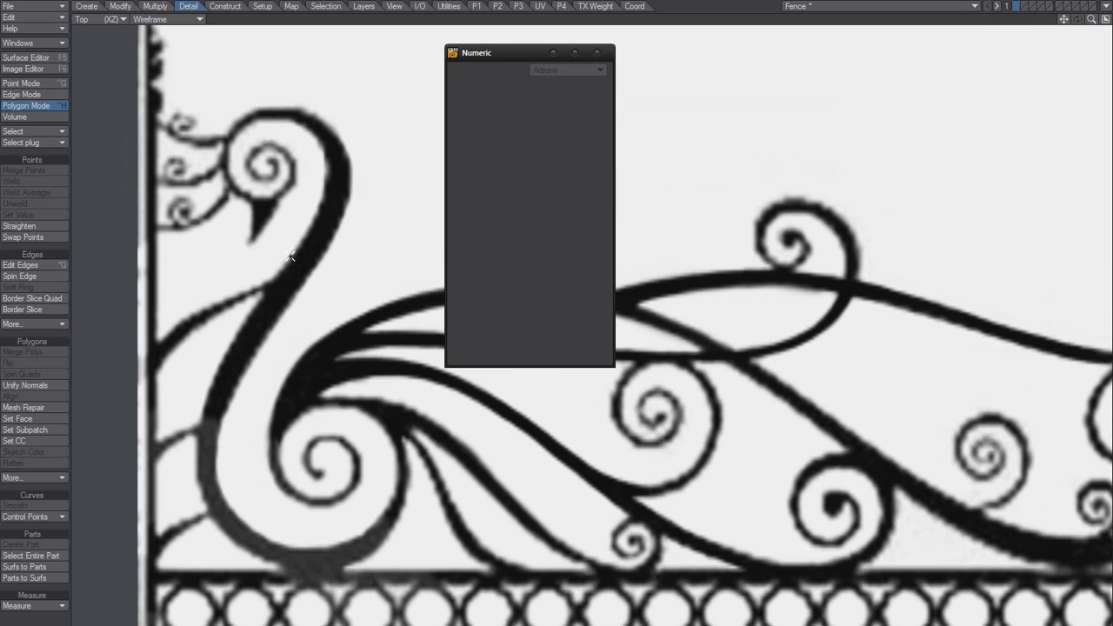
pyautogui.moveTo(288, 261)
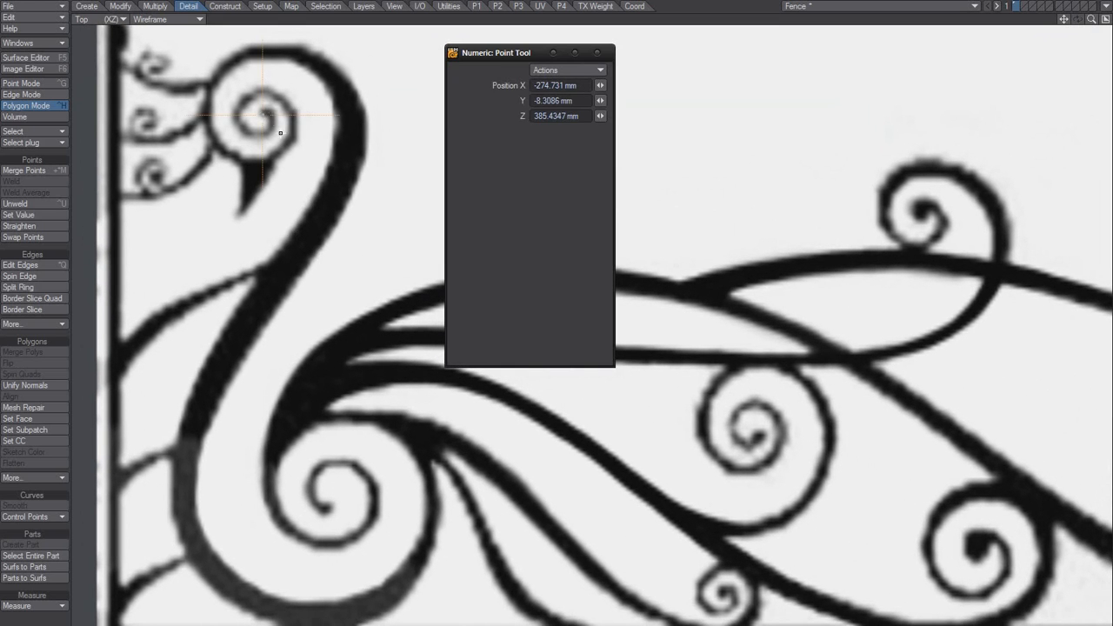
# Finish the point at the head spiral centre and return to Polygon selection mode.
pyautogui.click(21, 94)
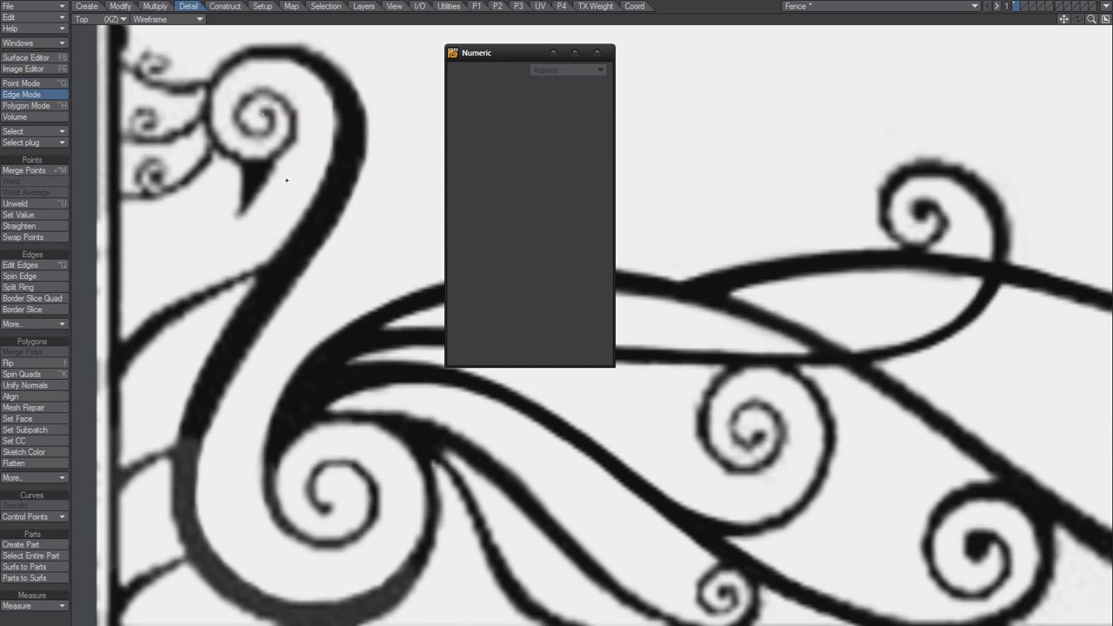
pyautogui.click(26, 106)
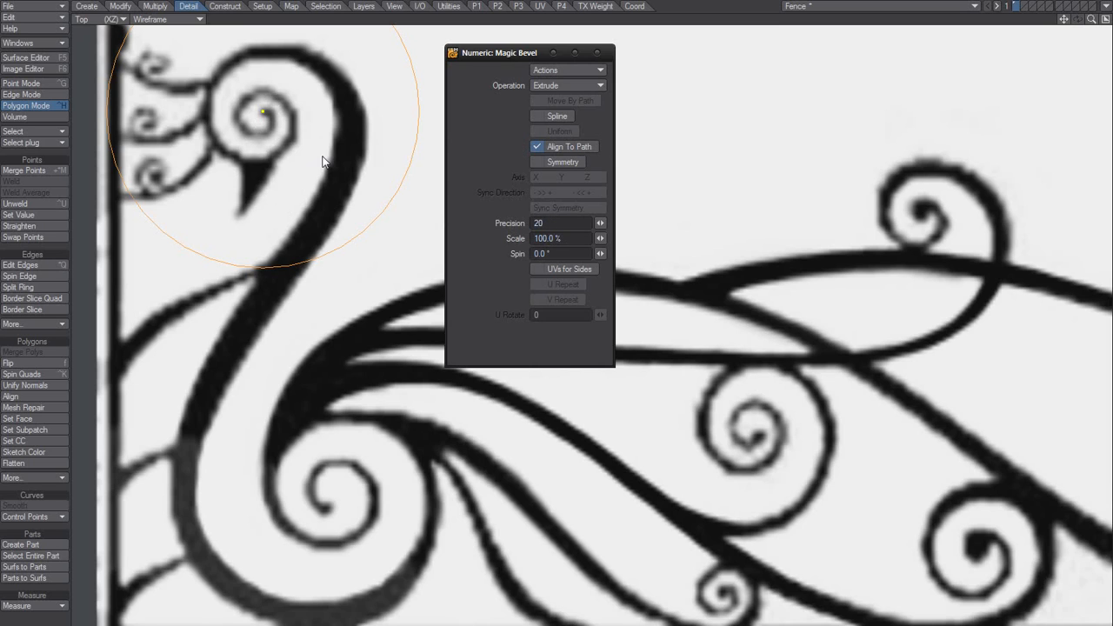
pyautogui.moveTo(438, 276)
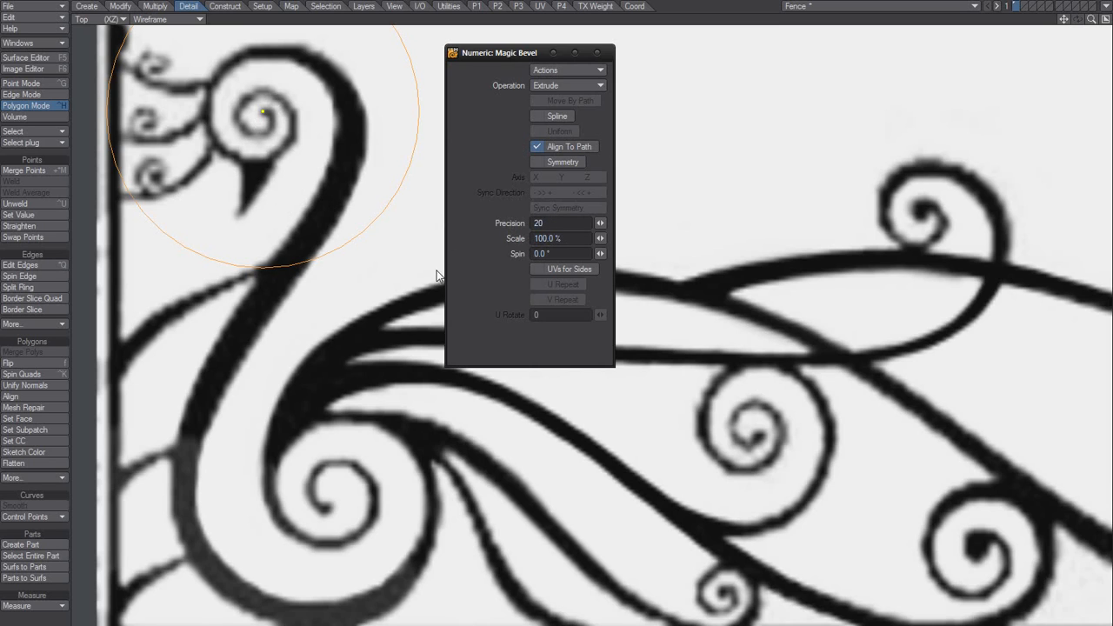
pyautogui.moveTo(254, 153)
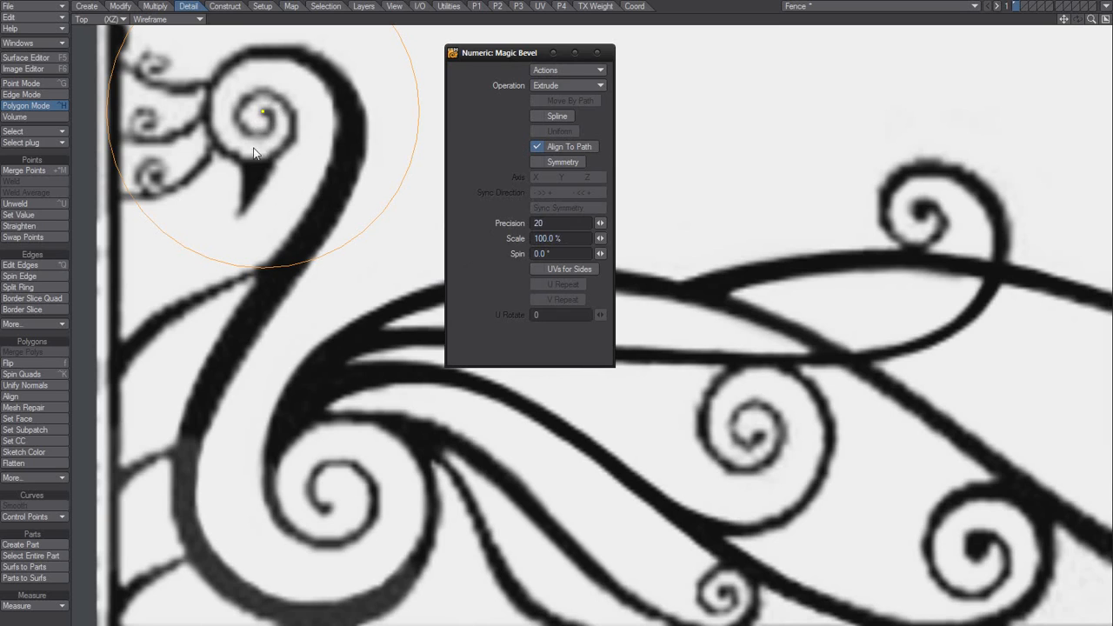
pyautogui.moveTo(466, 278)
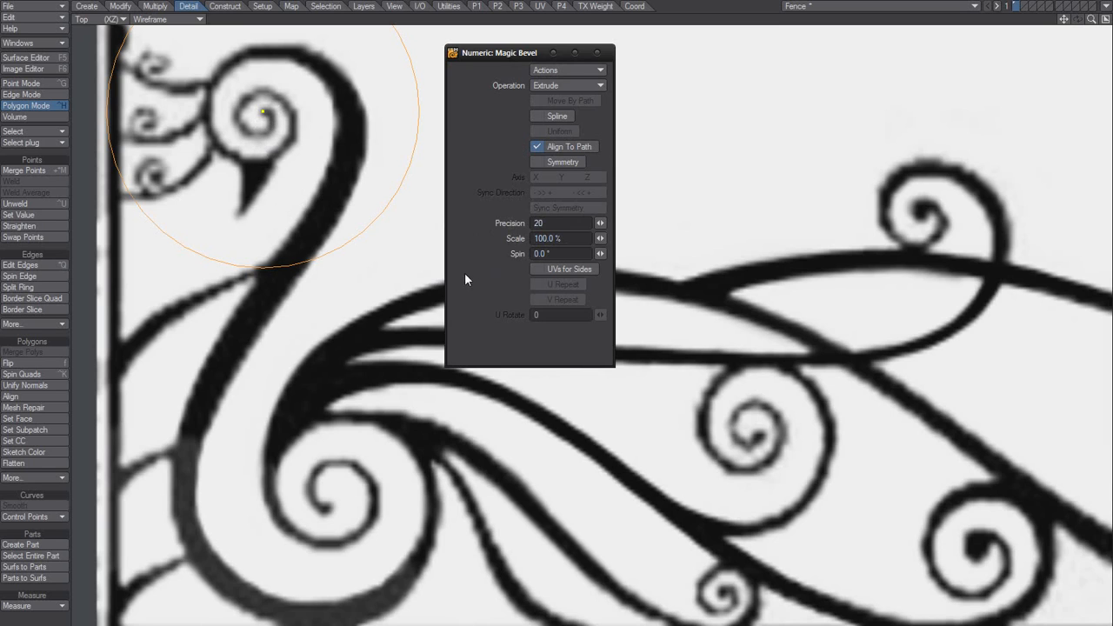
pyautogui.moveTo(265, 118)
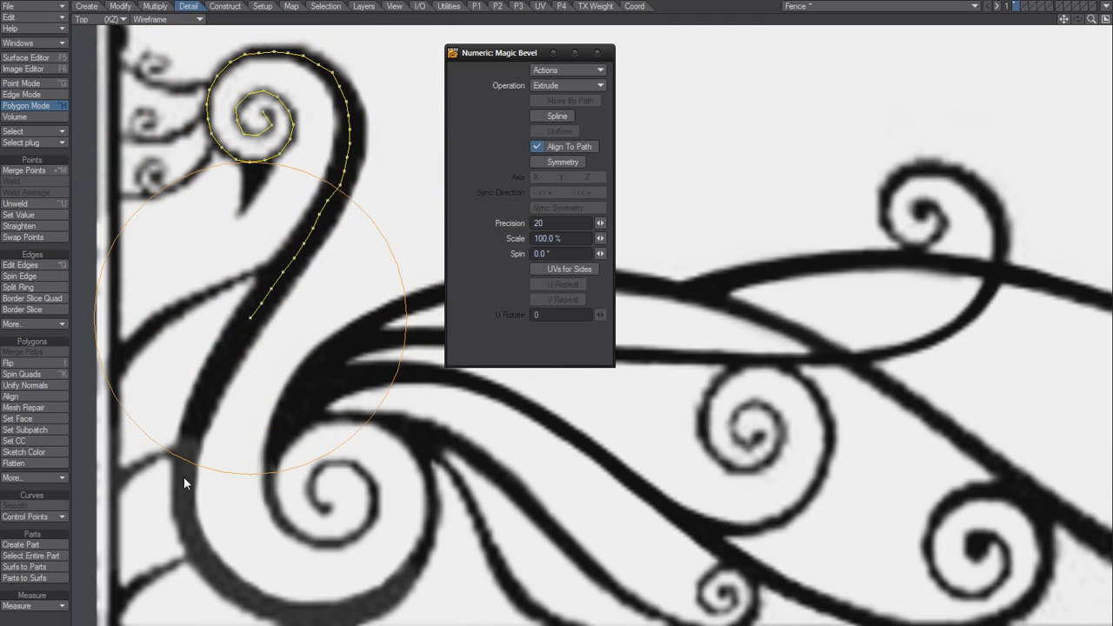
# Extend the chain down the swan's neck, then set the Magic Bevel operation to Edit Path.
pyautogui.moveTo(185, 483); pyautogui.dragTo(264, 612)
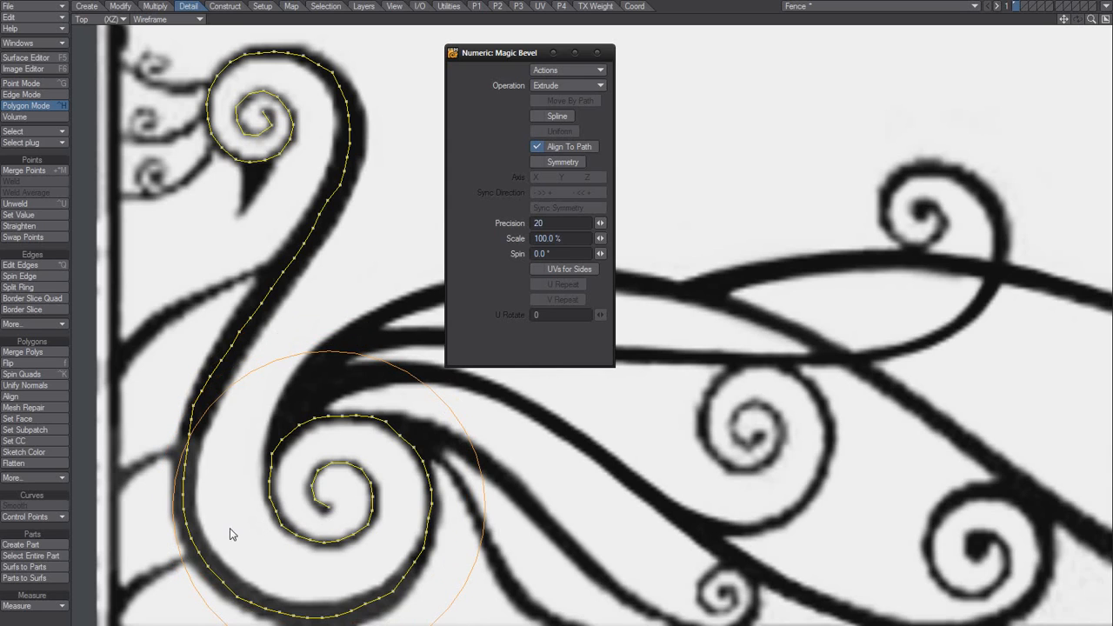
pyautogui.click(566, 85)
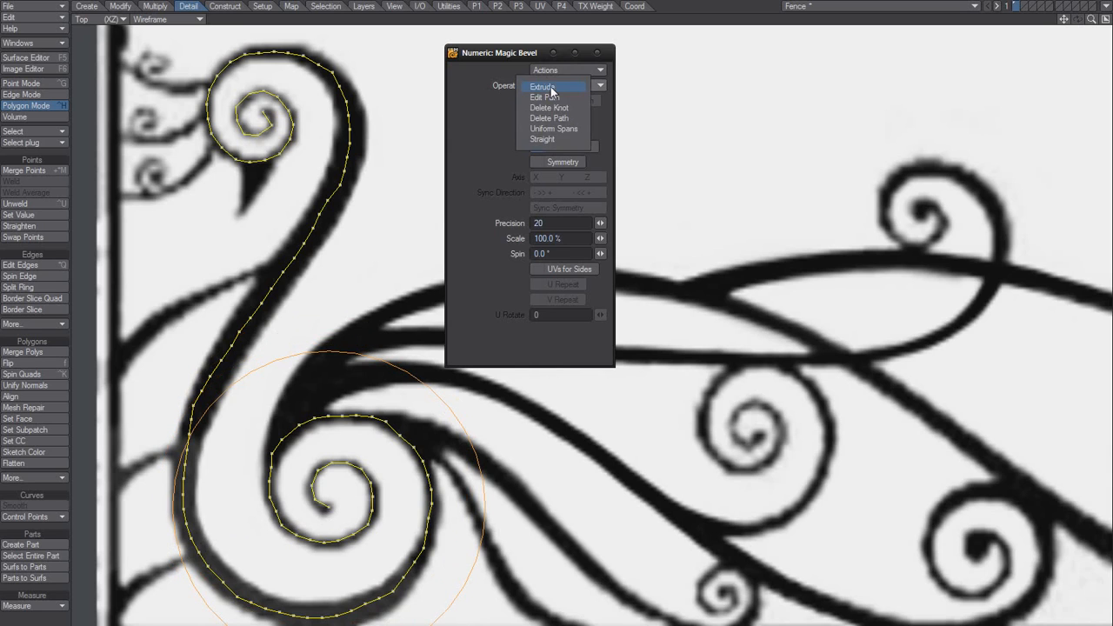
pyautogui.click(546, 97)
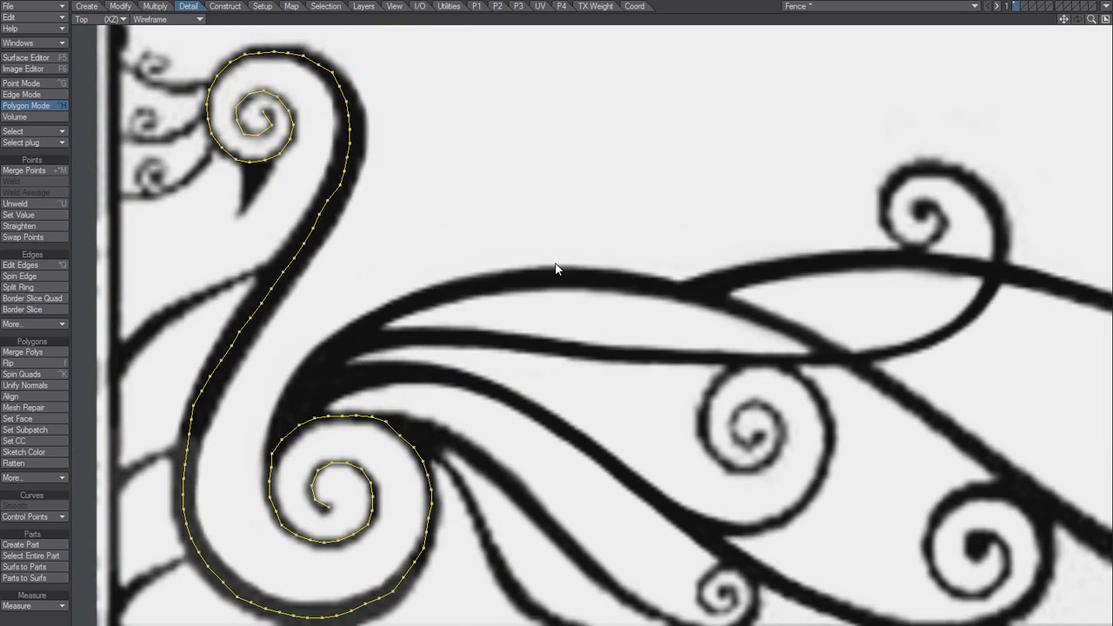
pyautogui.moveTo(198, 367)
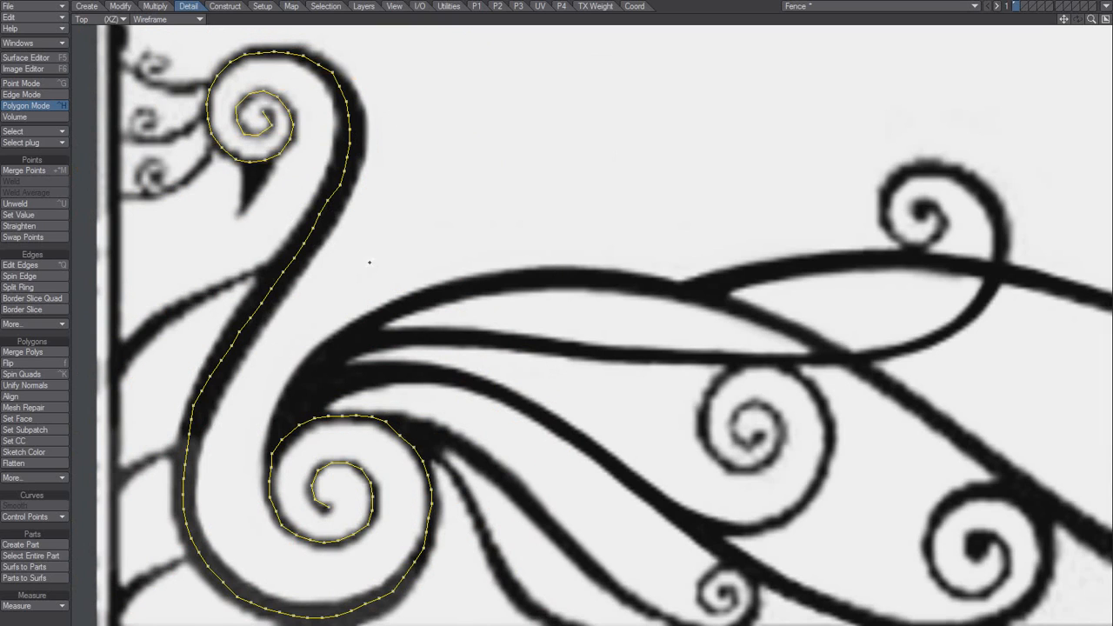
pyautogui.moveTo(181, 425)
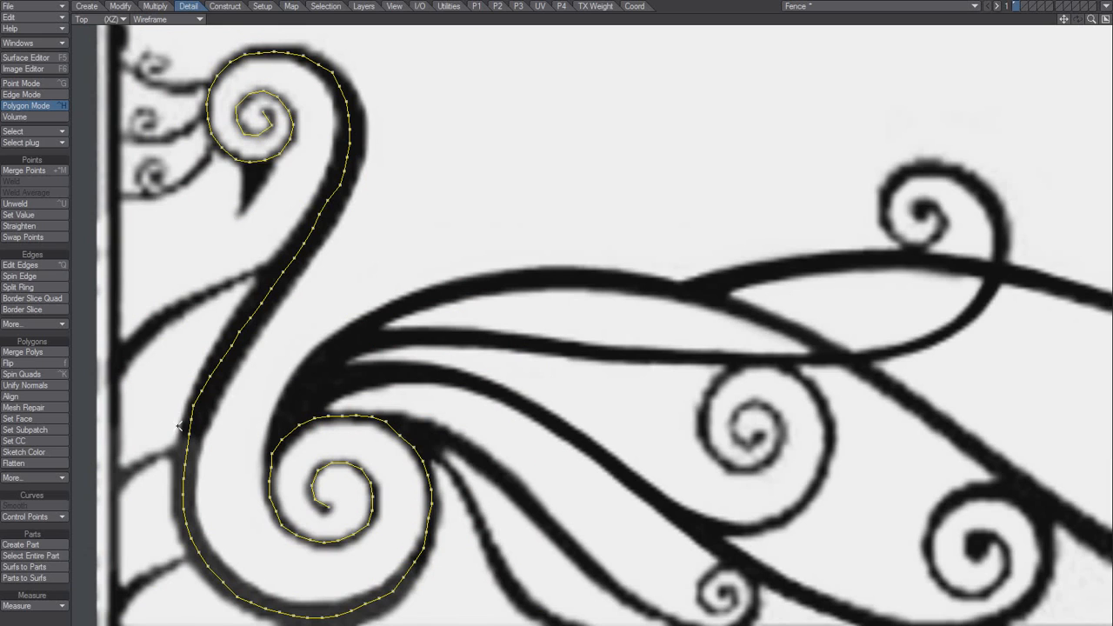
pyautogui.moveTo(184, 391)
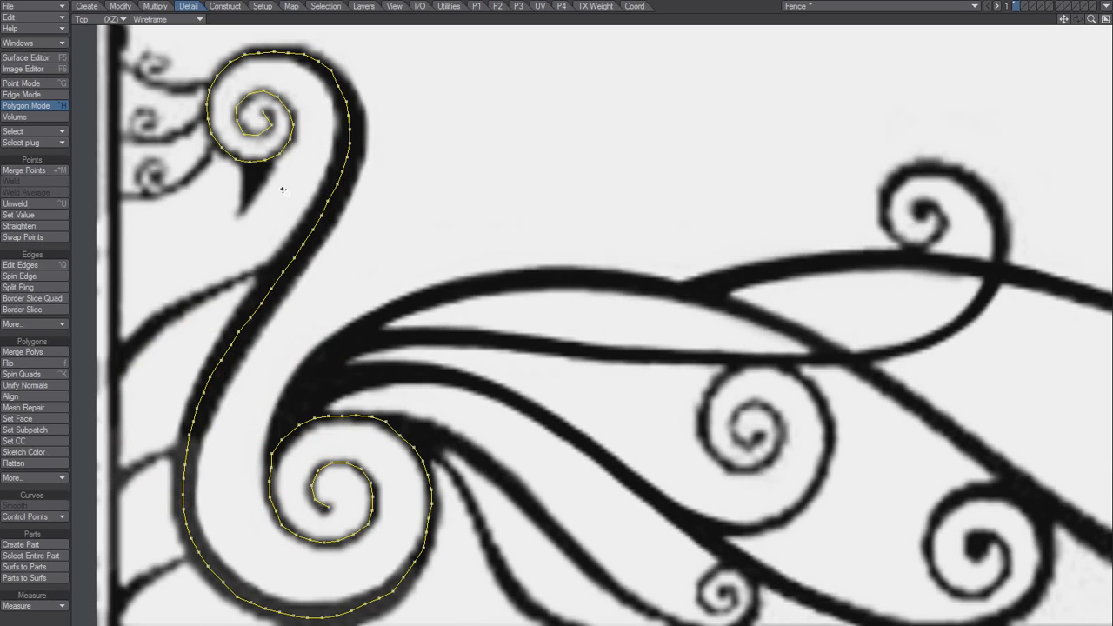
pyautogui.moveTo(397, 595)
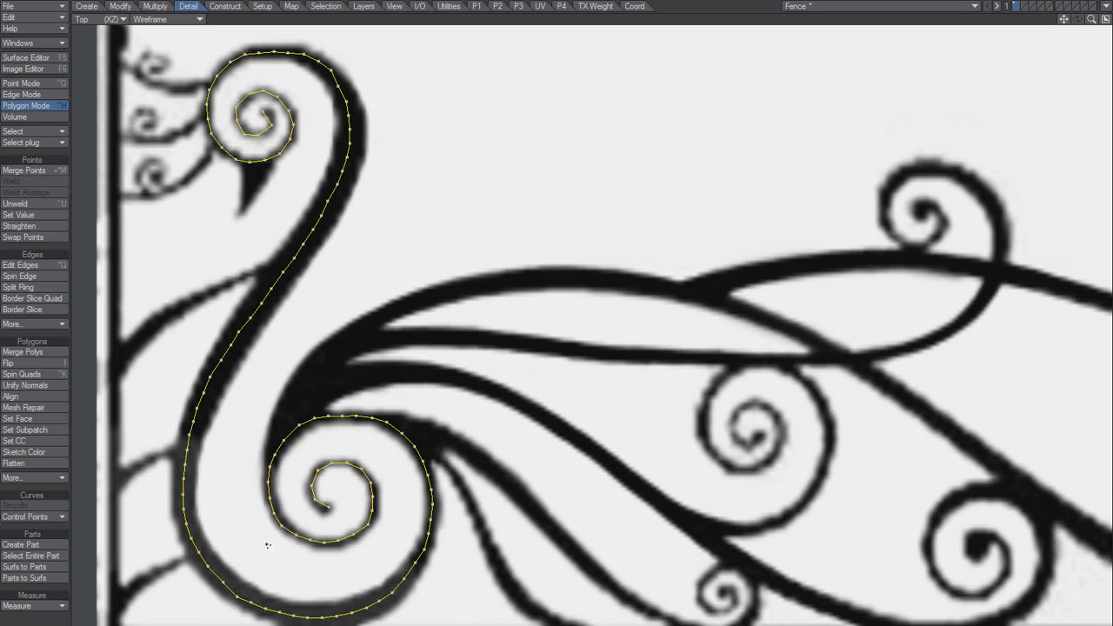
pyautogui.moveTo(243, 600)
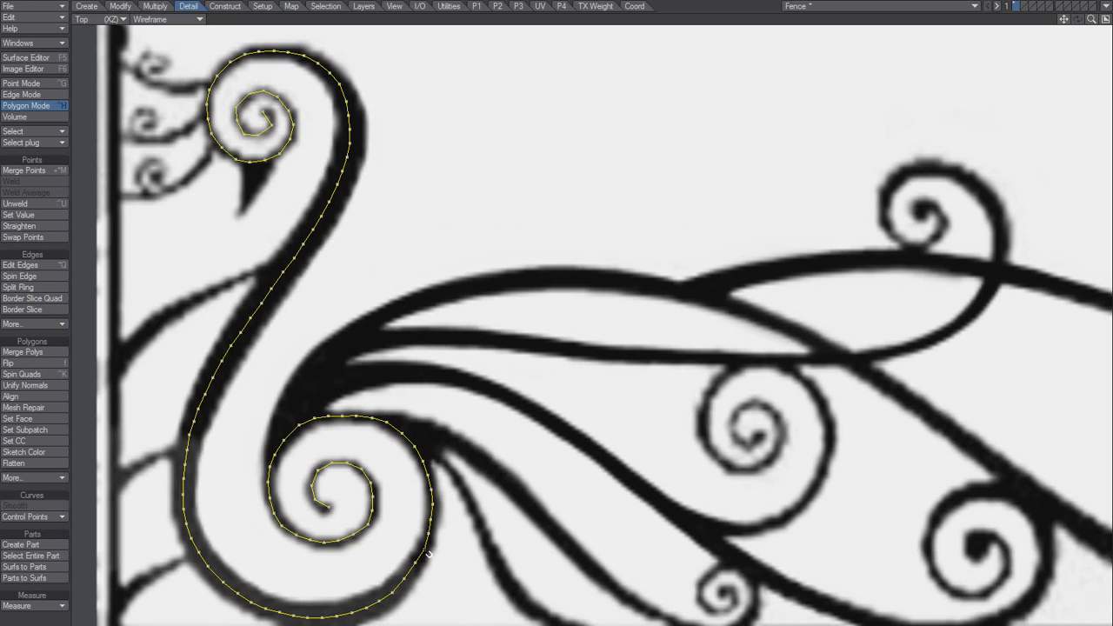
pyautogui.moveTo(391, 565)
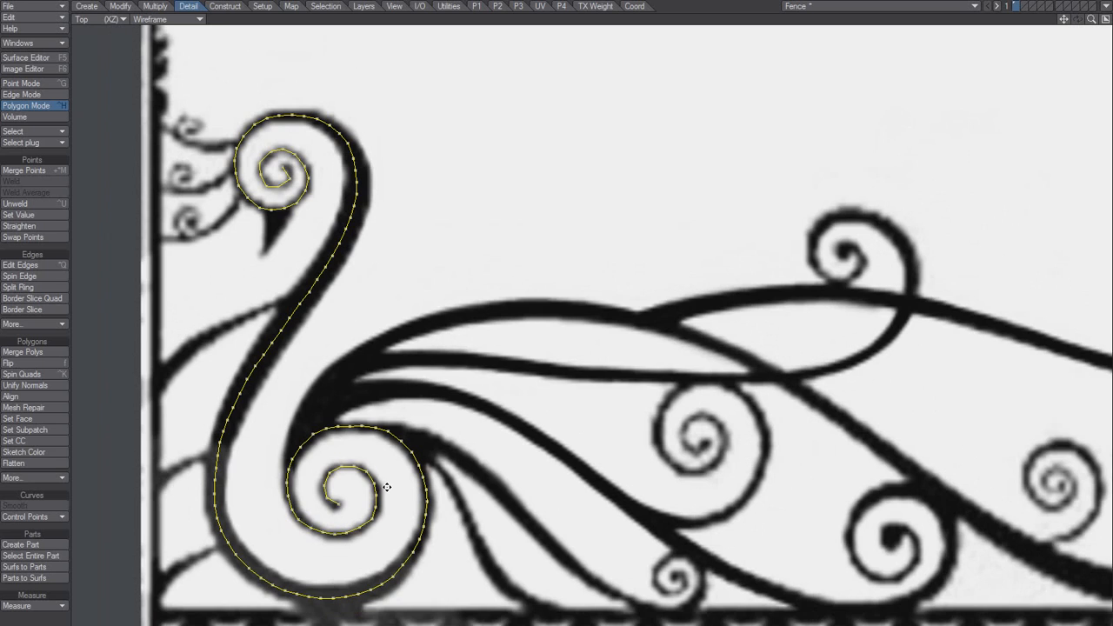
# Switch to Point mode after tweaking the chain onto the scroll centreline.
pyautogui.click(26, 84)
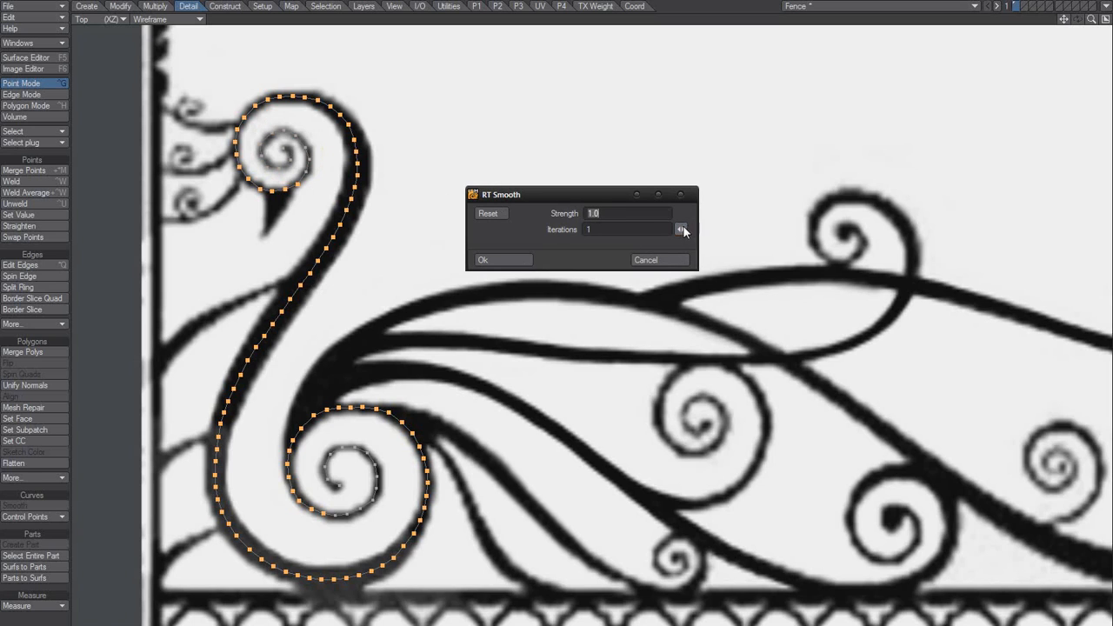
# Raise the RT Smooth iteration count for the chain's points.
pyautogui.click(681, 230)
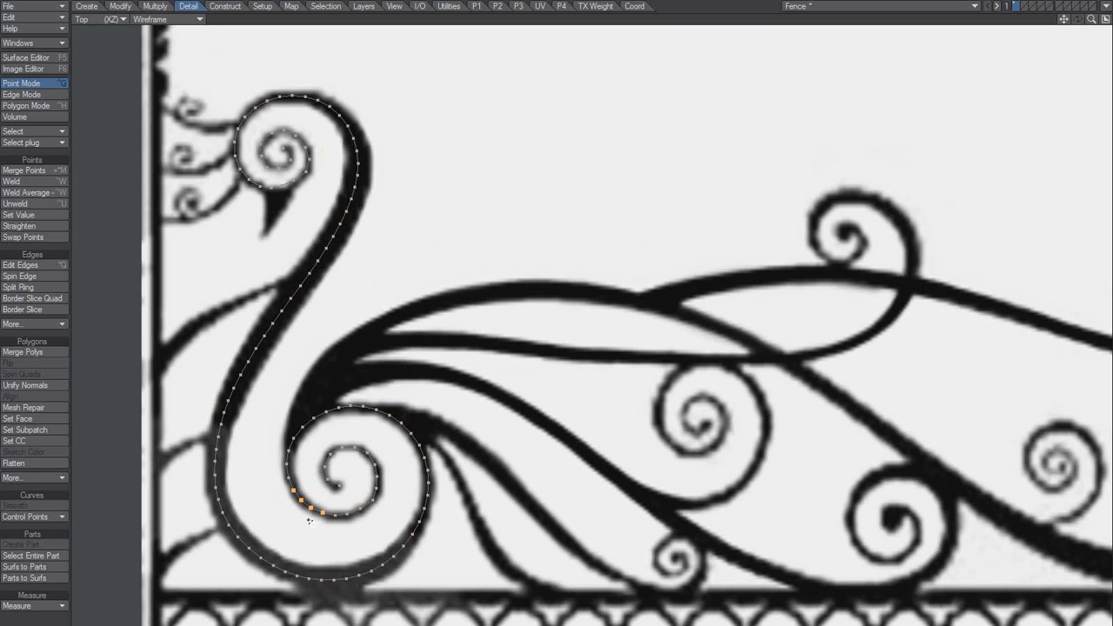
pyautogui.moveTo(324, 251)
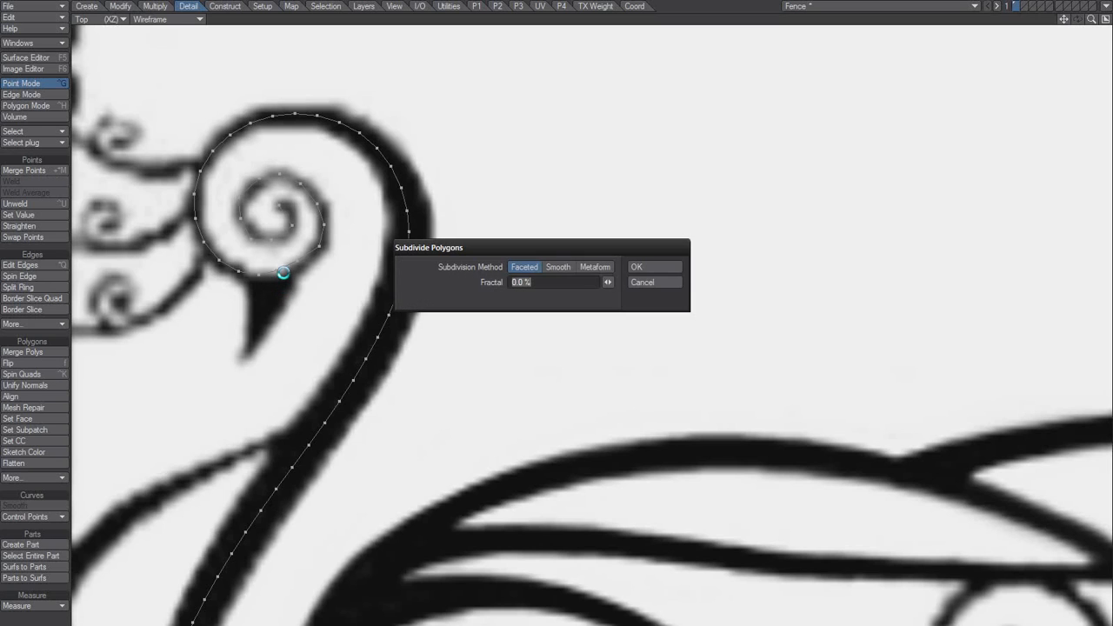
# Subdivide the chain faceted, pull a point onto the spiral, and select the curve in Polygon mode.
pyautogui.click(636, 266)
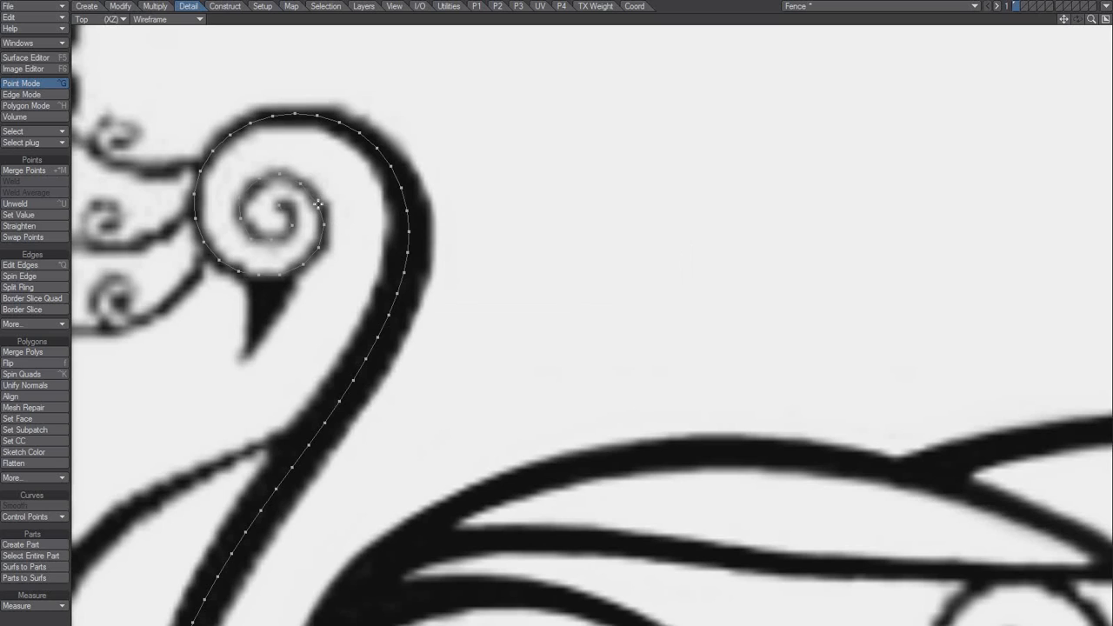
pyautogui.moveTo(304, 184)
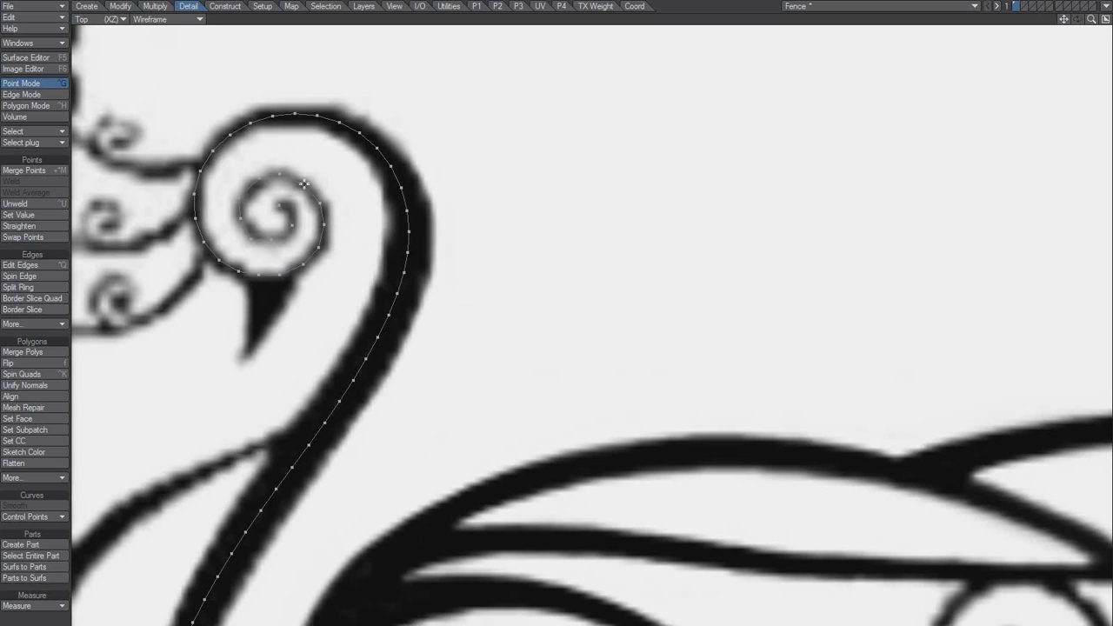
pyautogui.moveTo(271, 244)
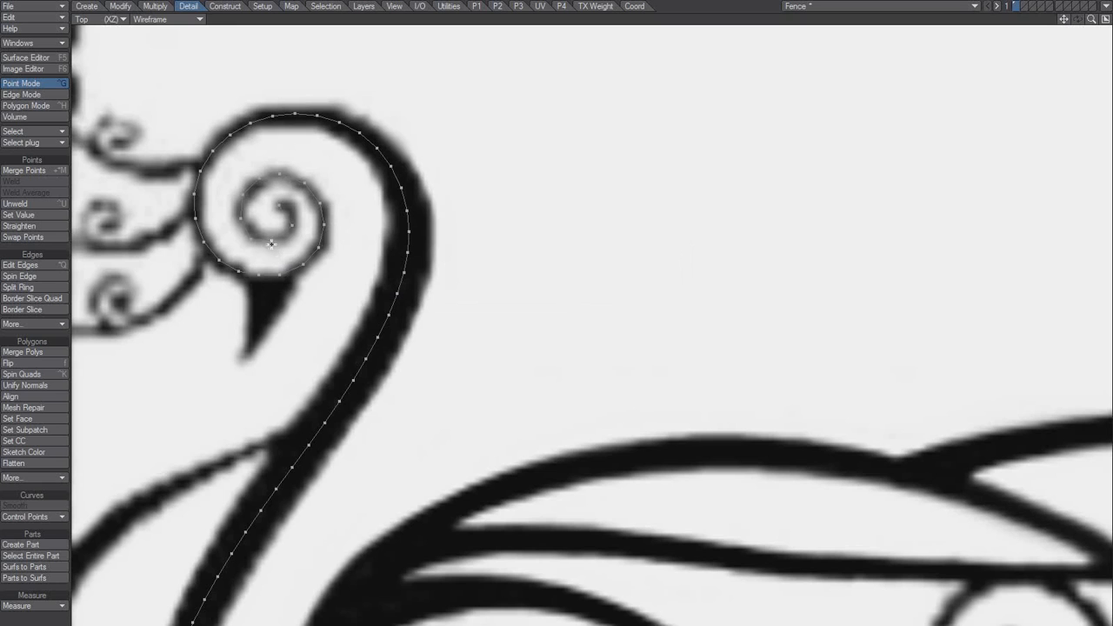
pyautogui.moveTo(287, 233)
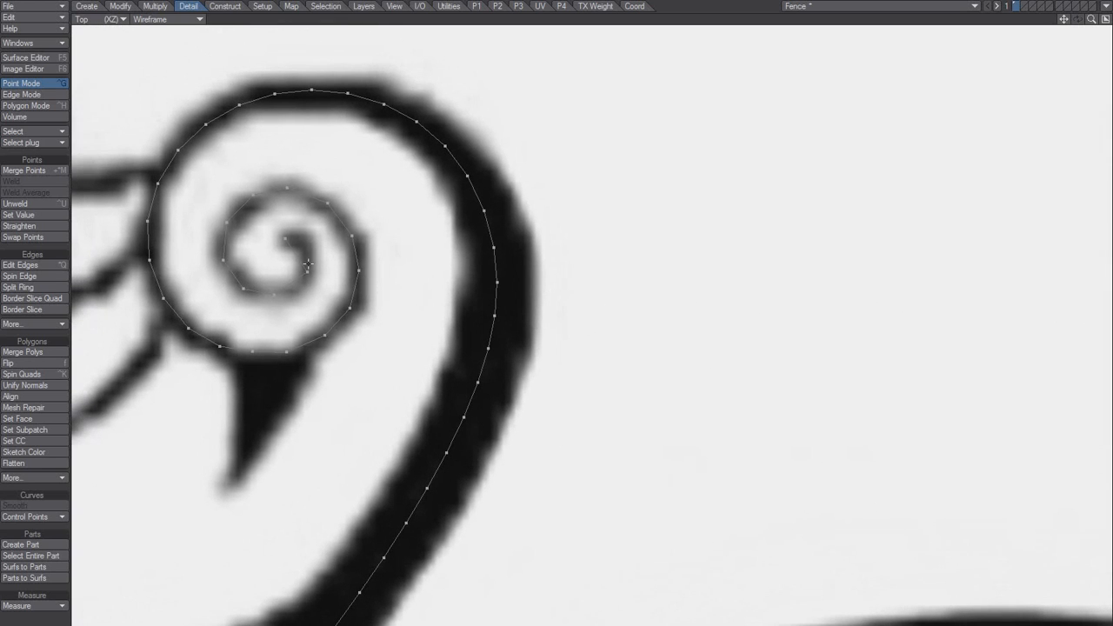
pyautogui.click(288, 255)
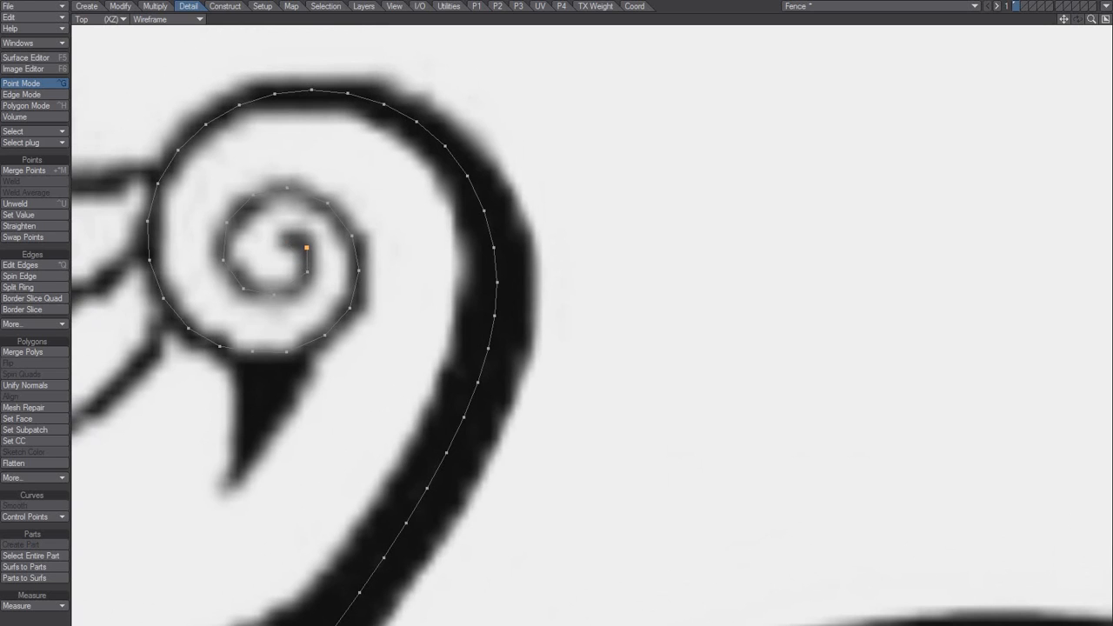
pyautogui.moveTo(306, 247); pyautogui.dragTo(285, 238)
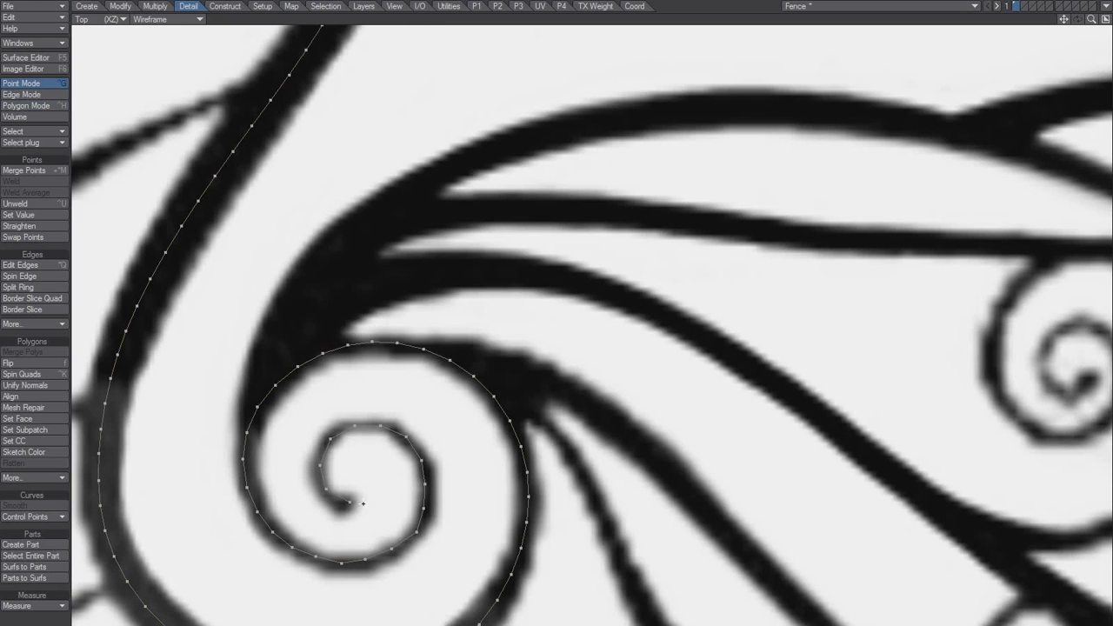
pyautogui.click(26, 106)
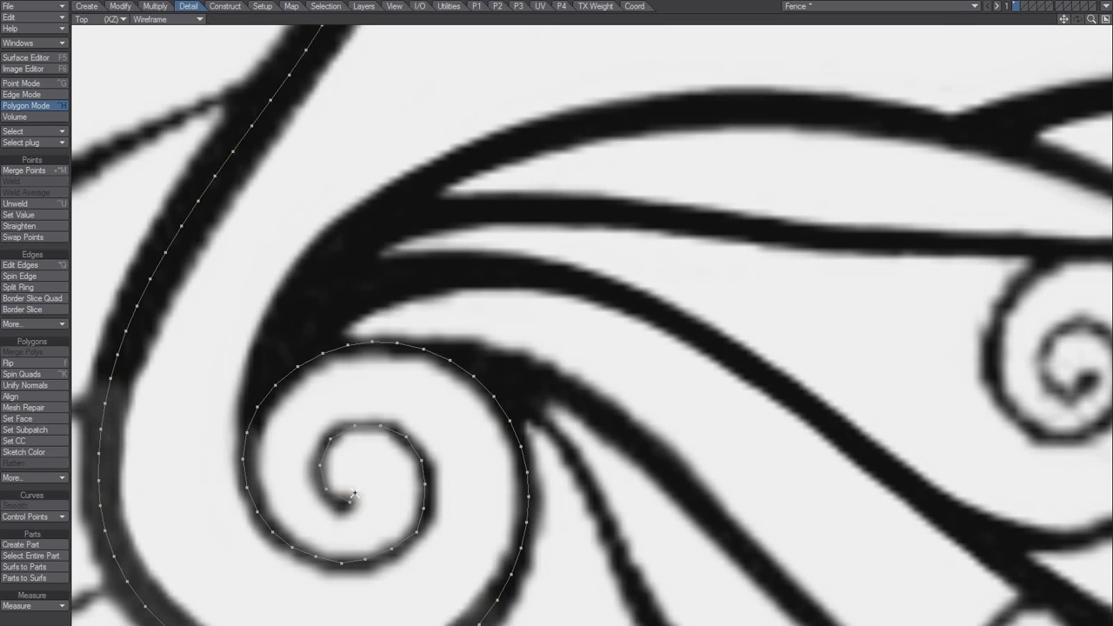
pyautogui.click(21, 83)
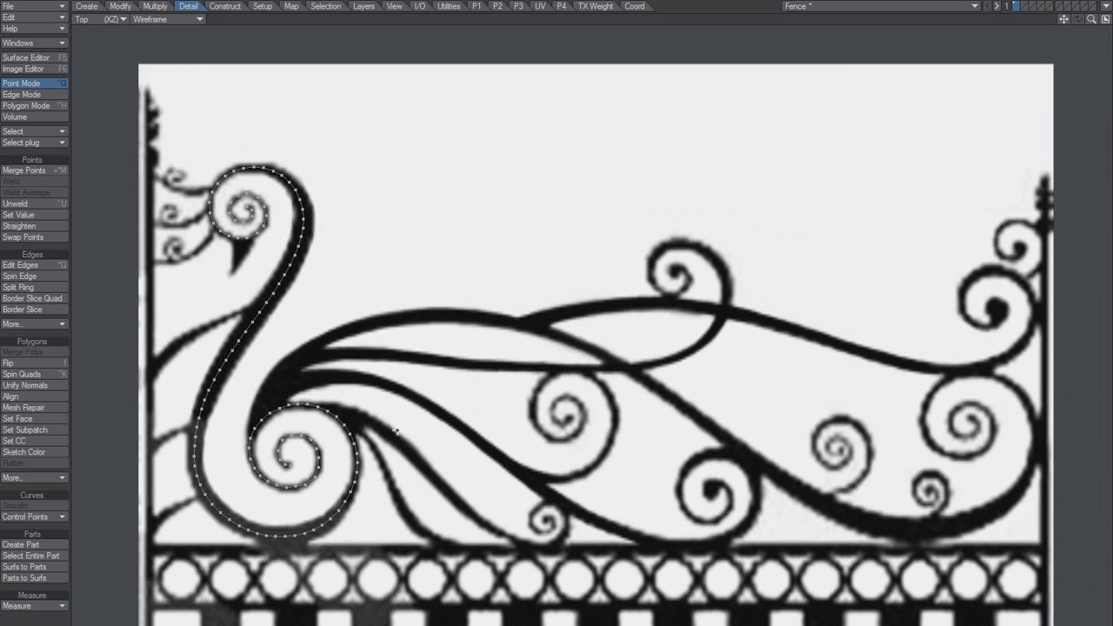
pyautogui.moveTo(448, 404)
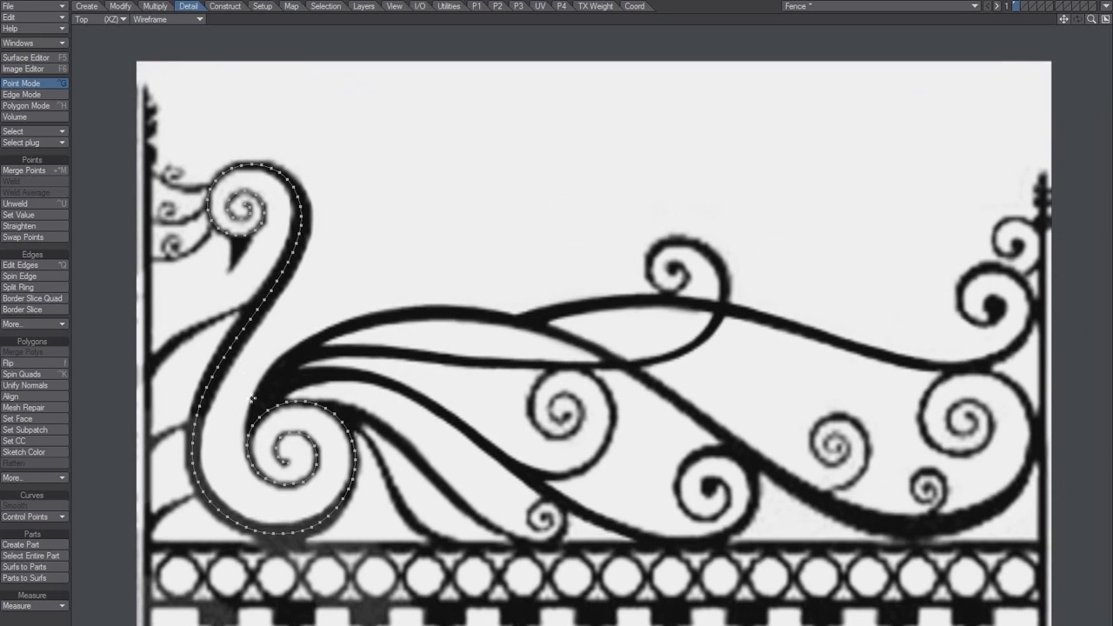
pyautogui.moveTo(241, 339)
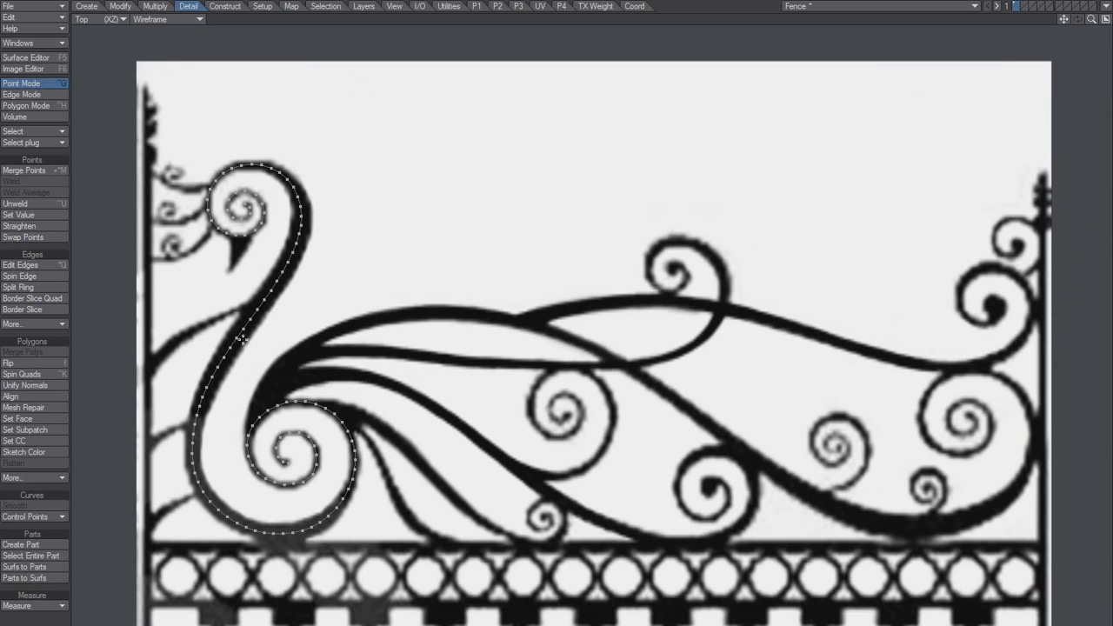
pyautogui.moveTo(344, 458)
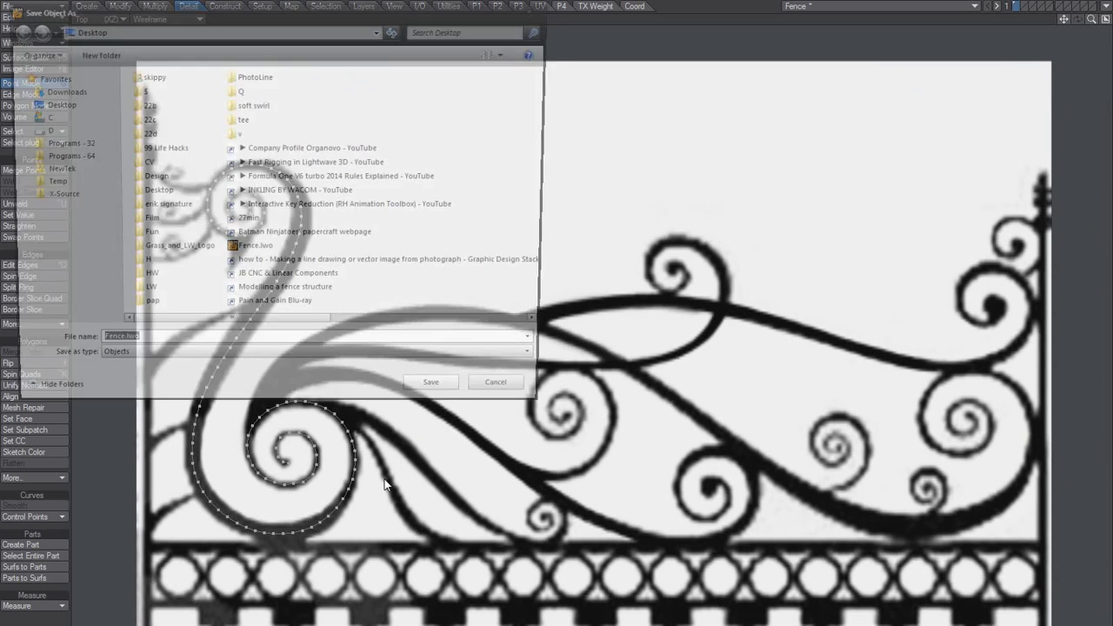
# Confirm the Save Object dialog to store the swan-scroll object.
pyautogui.click(431, 382)
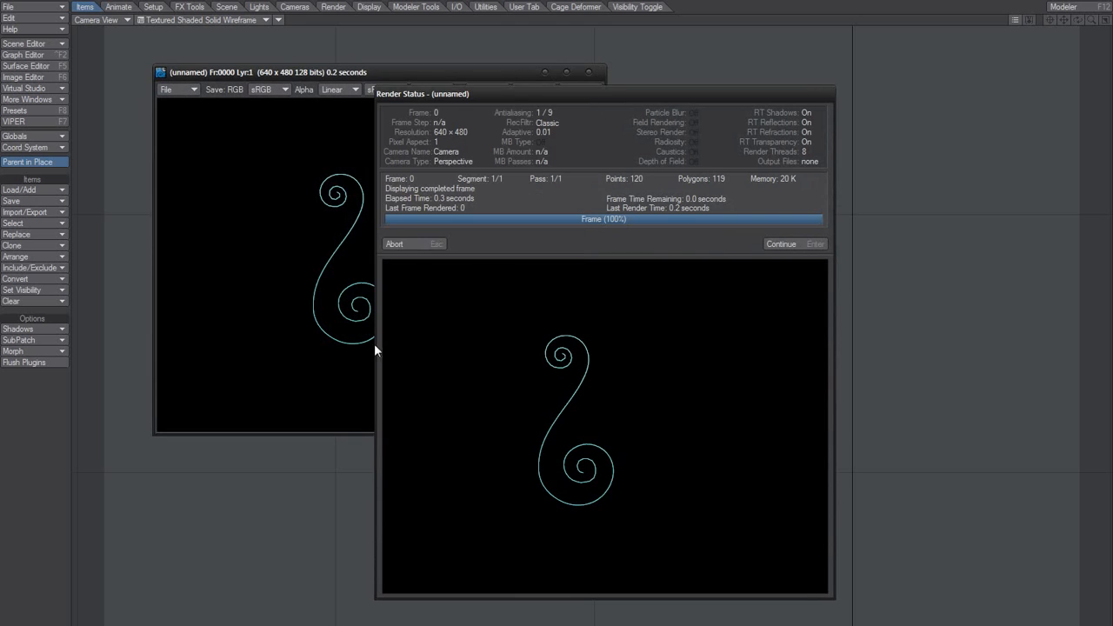
# Close the Render Status window after the F9 test render.
pyautogui.click(779, 243)
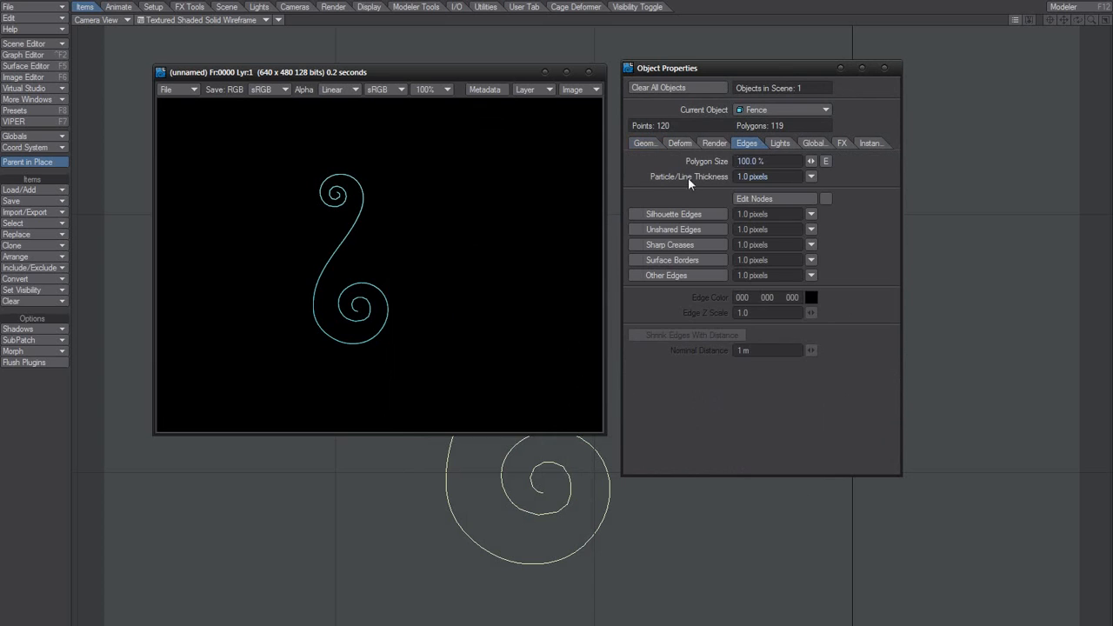
# Set the Fence object's Particle/Line Thickness to a thicker value and apply it.
pyautogui.click(768, 177)
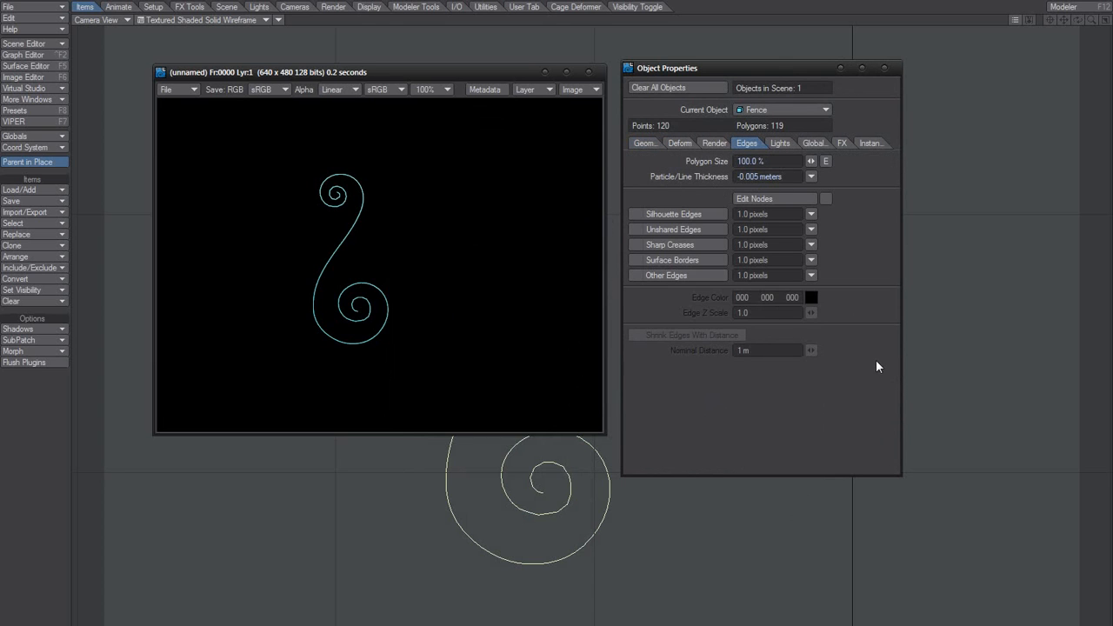
pyautogui.click(768, 178)
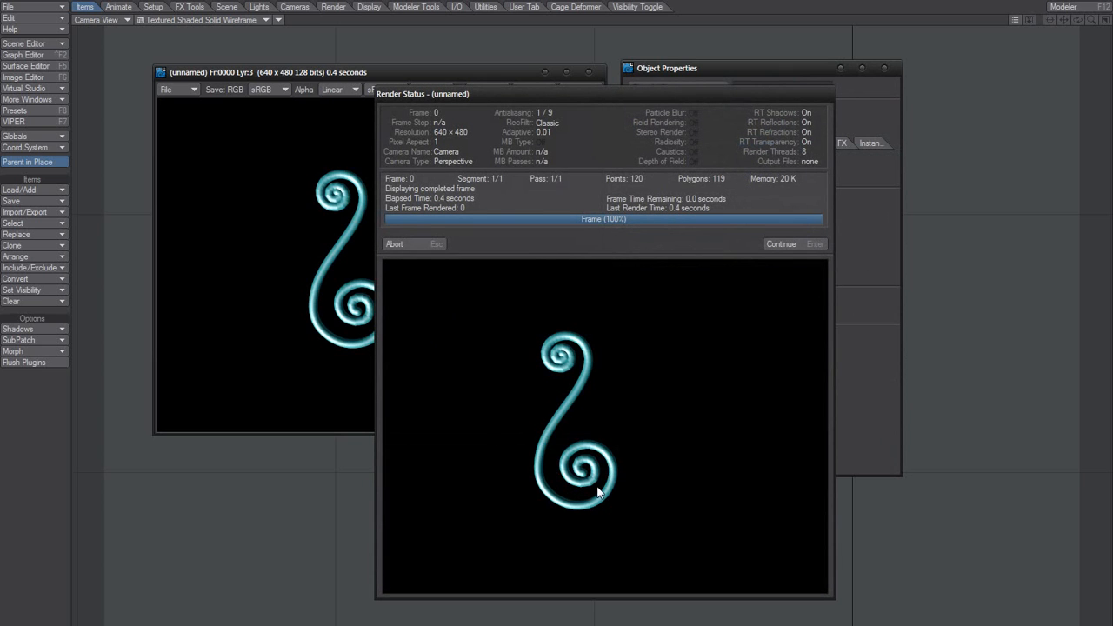
pyautogui.moveTo(581, 470)
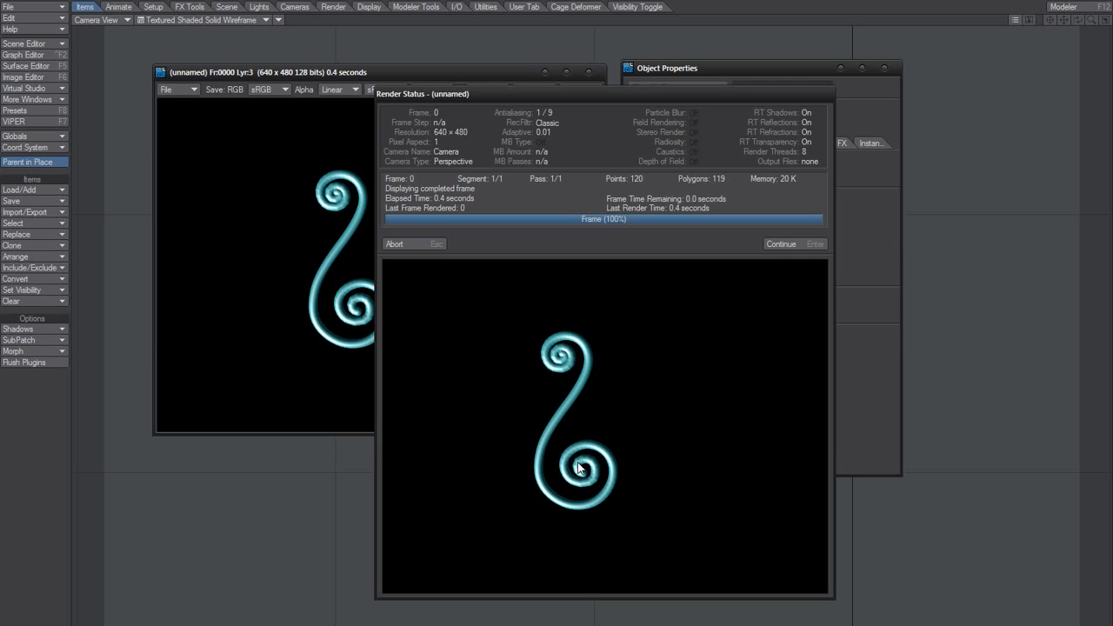
pyautogui.moveTo(609, 469)
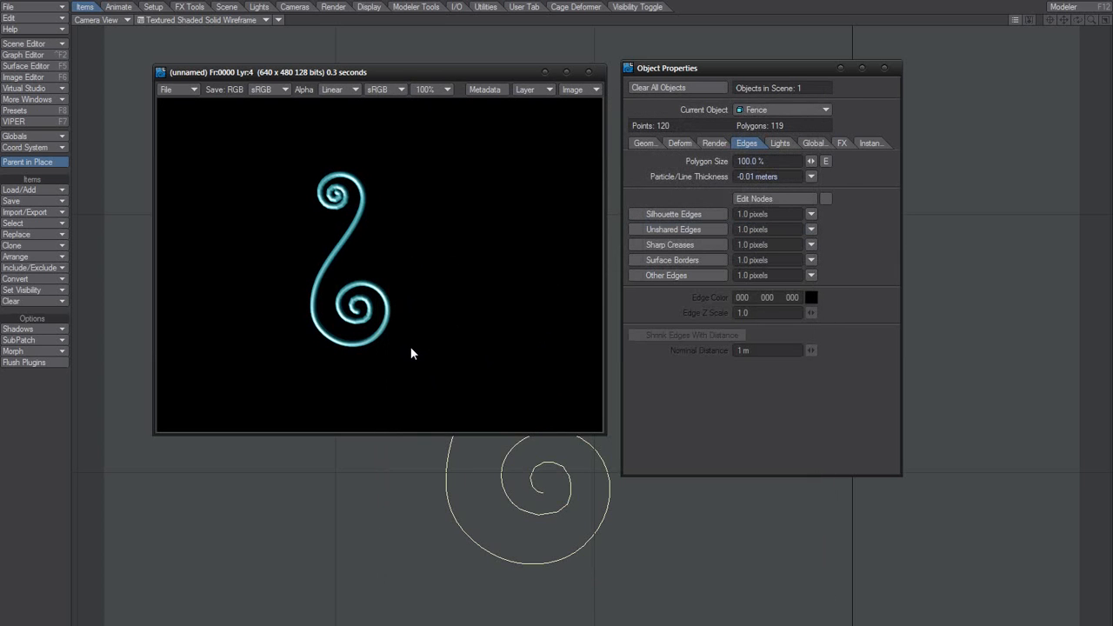
pyautogui.moveTo(410, 358)
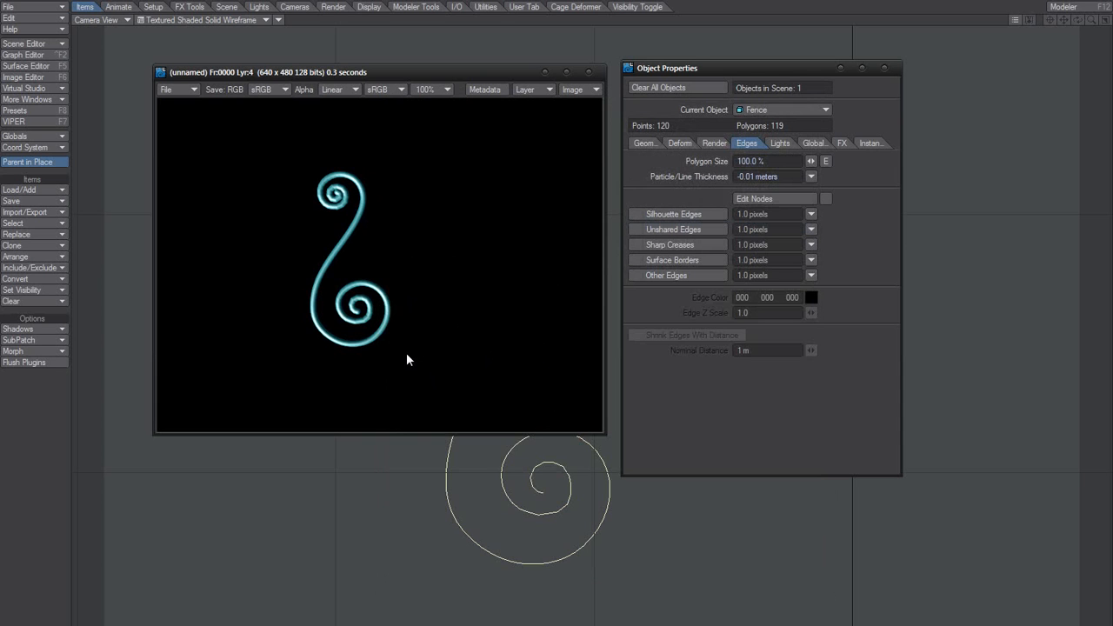
# Bring up the Surface Editor for the scroll's sdf surface.
pyautogui.click(26, 66)
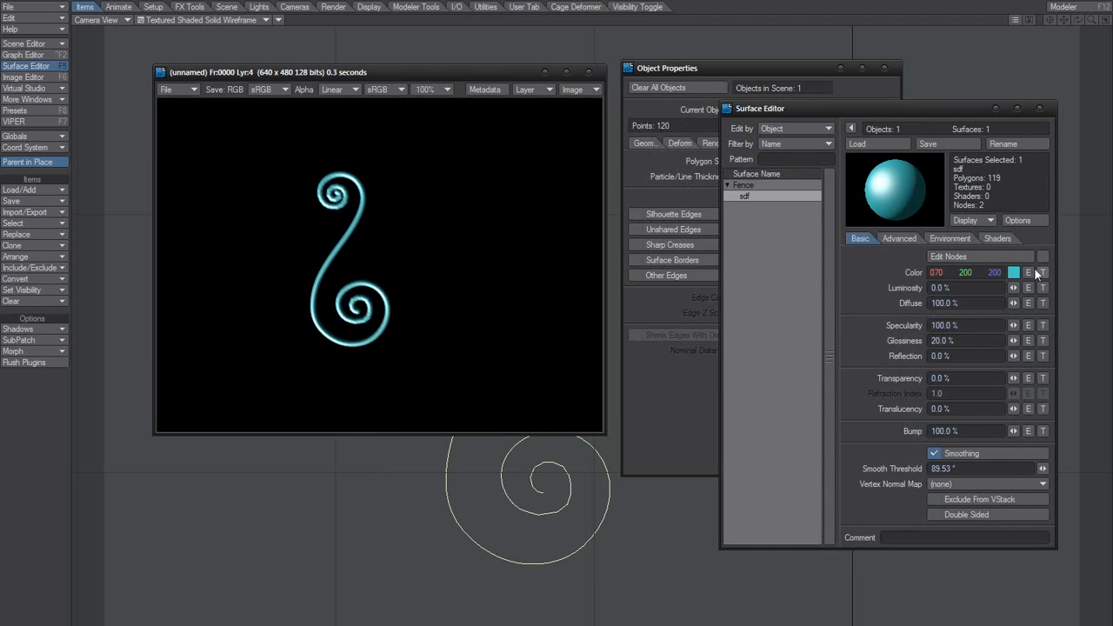
pyautogui.moveTo(1012, 287)
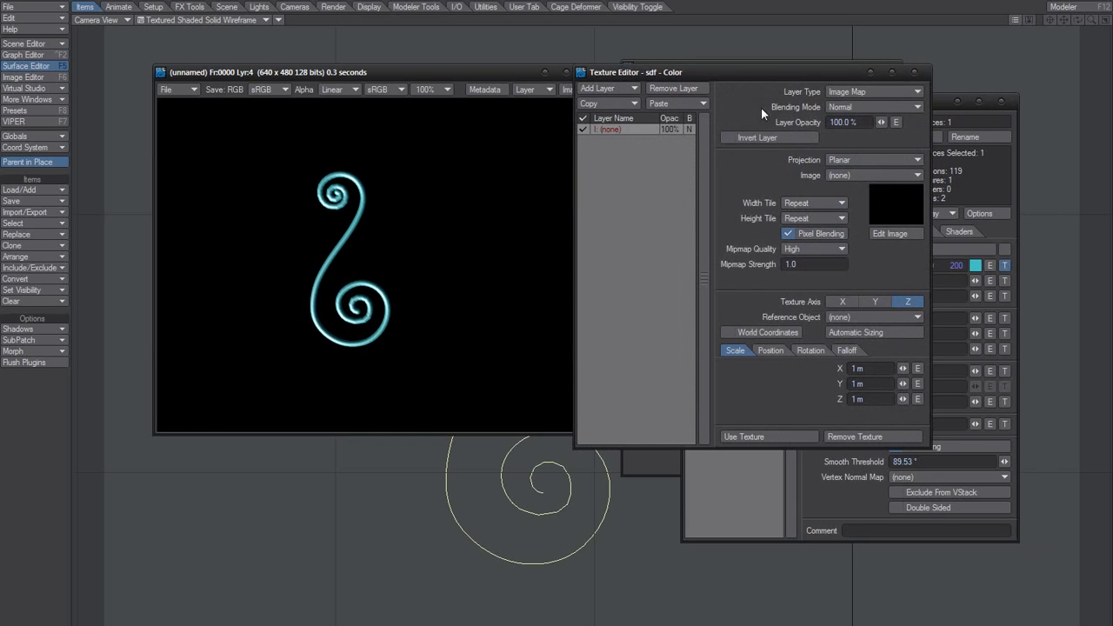
# Make the colour layer a red procedural turbulence texture and test-render the scroll streaked red.
pyautogui.click(873, 91)
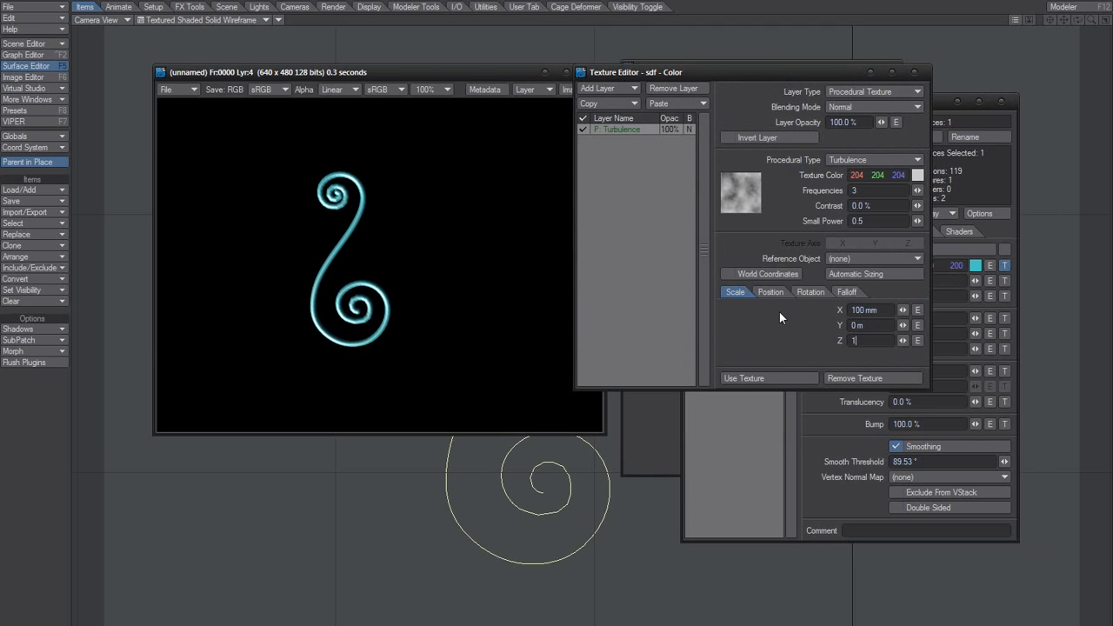
pyautogui.write('1.1 m')
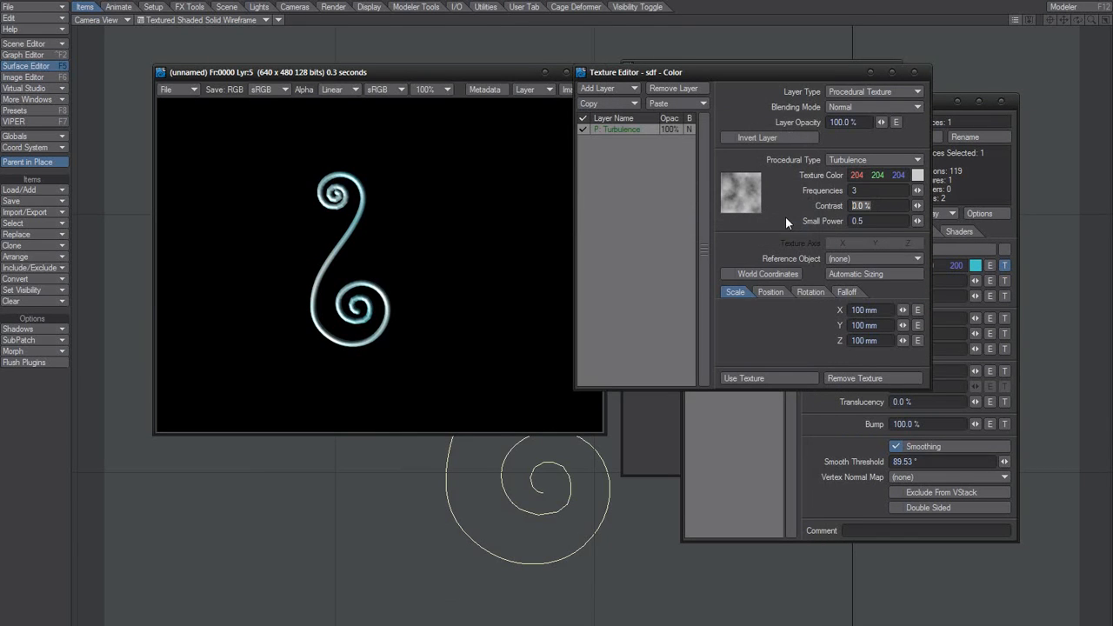
pyautogui.click(873, 206)
pyautogui.write('100')
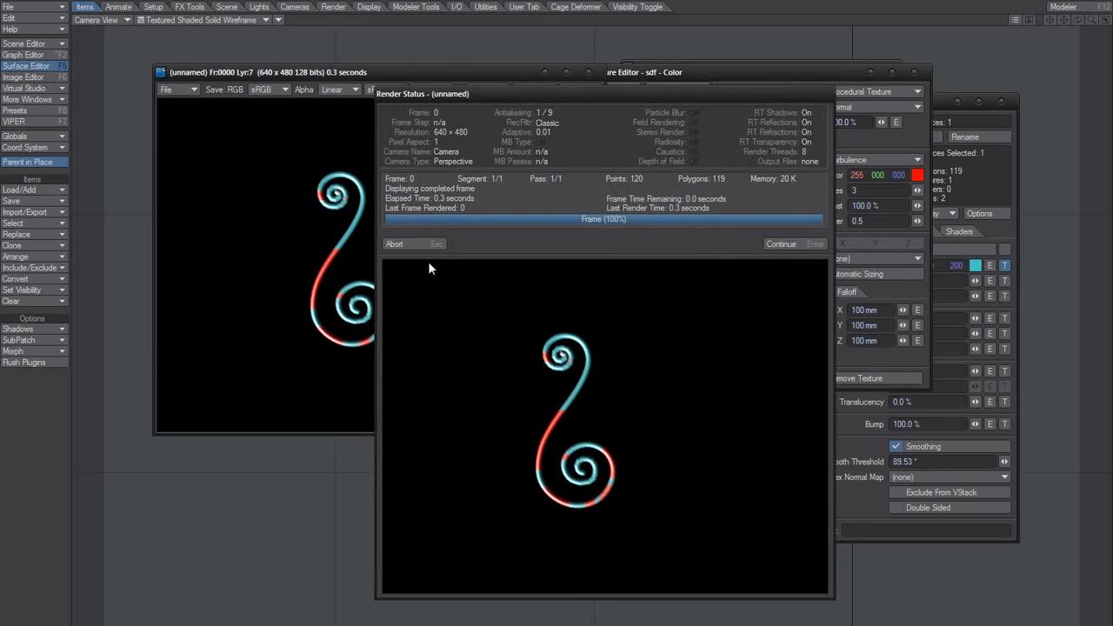
pyautogui.click(780, 243)
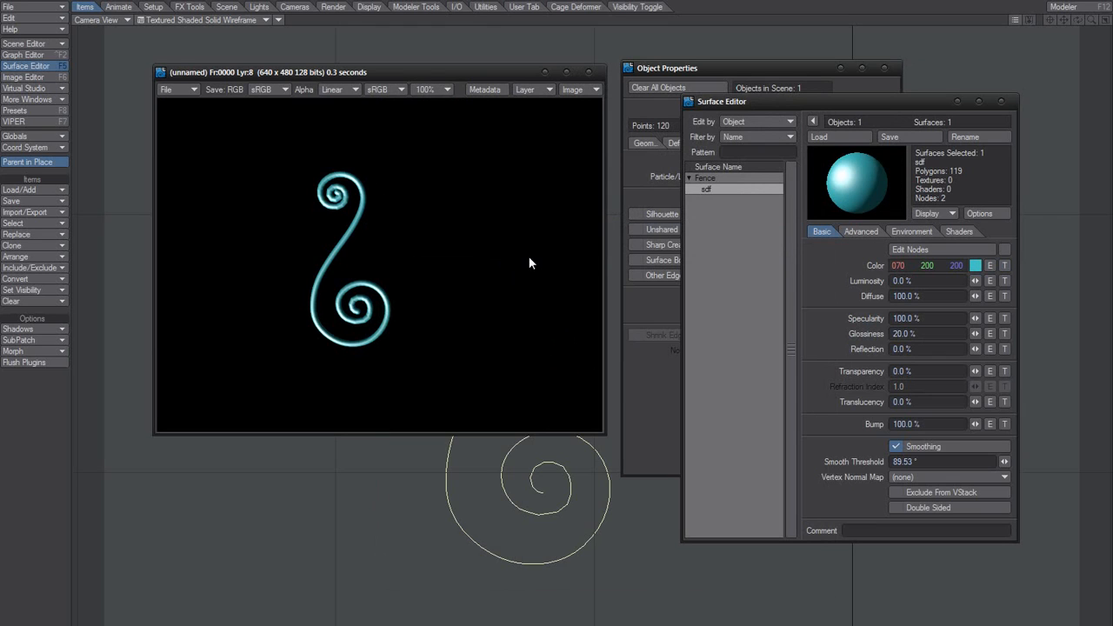
pyautogui.moveTo(403, 282)
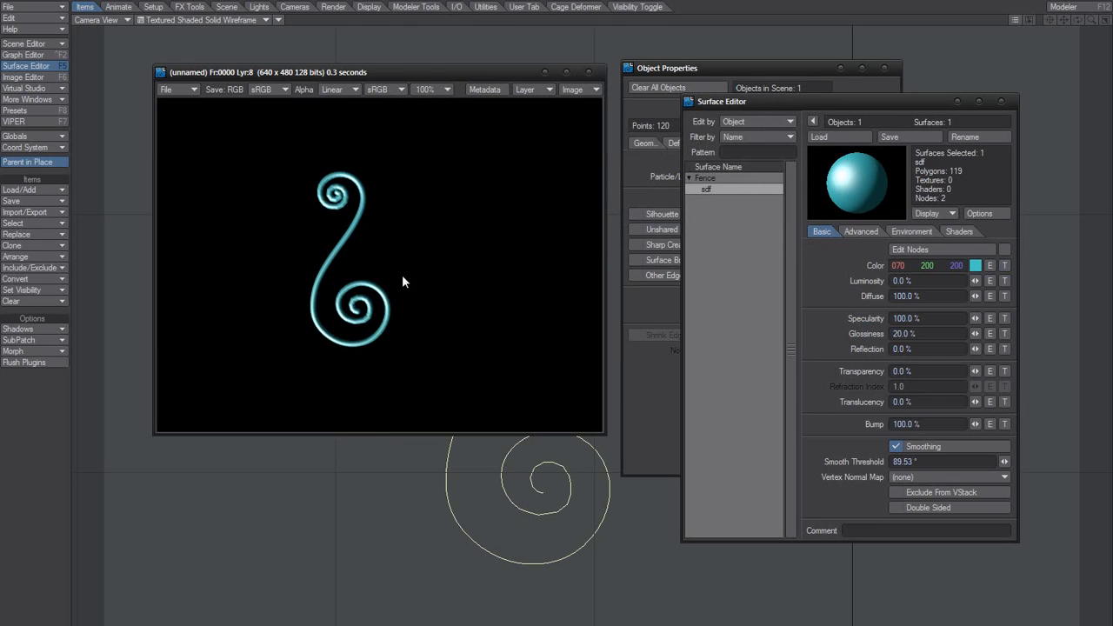
pyautogui.moveTo(461, 240)
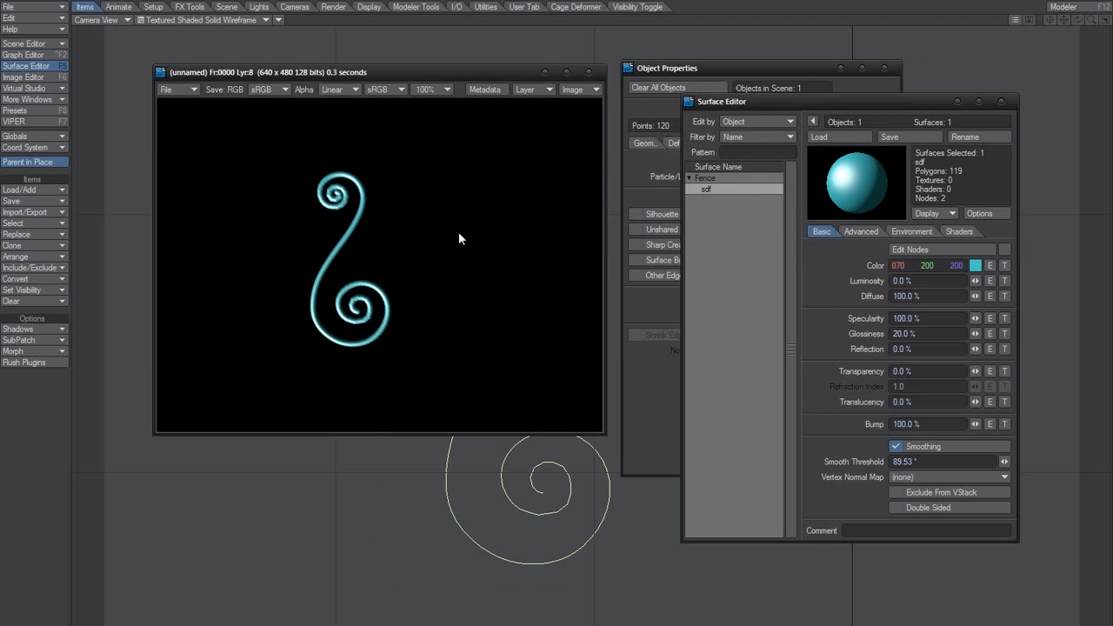
pyautogui.moveTo(361, 176)
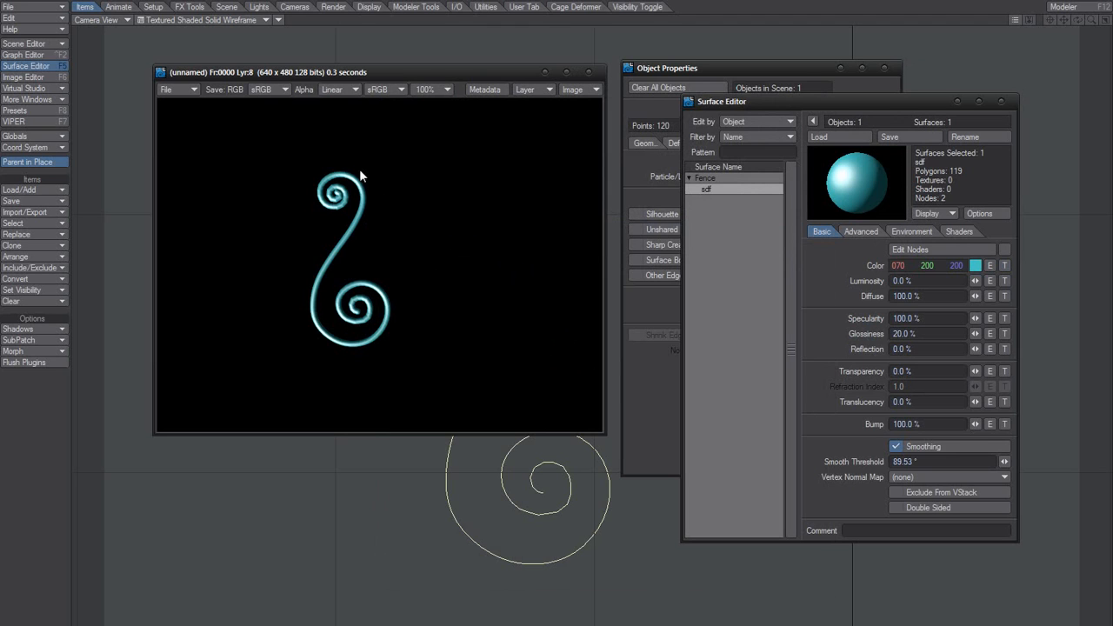
pyautogui.moveTo(400, 302)
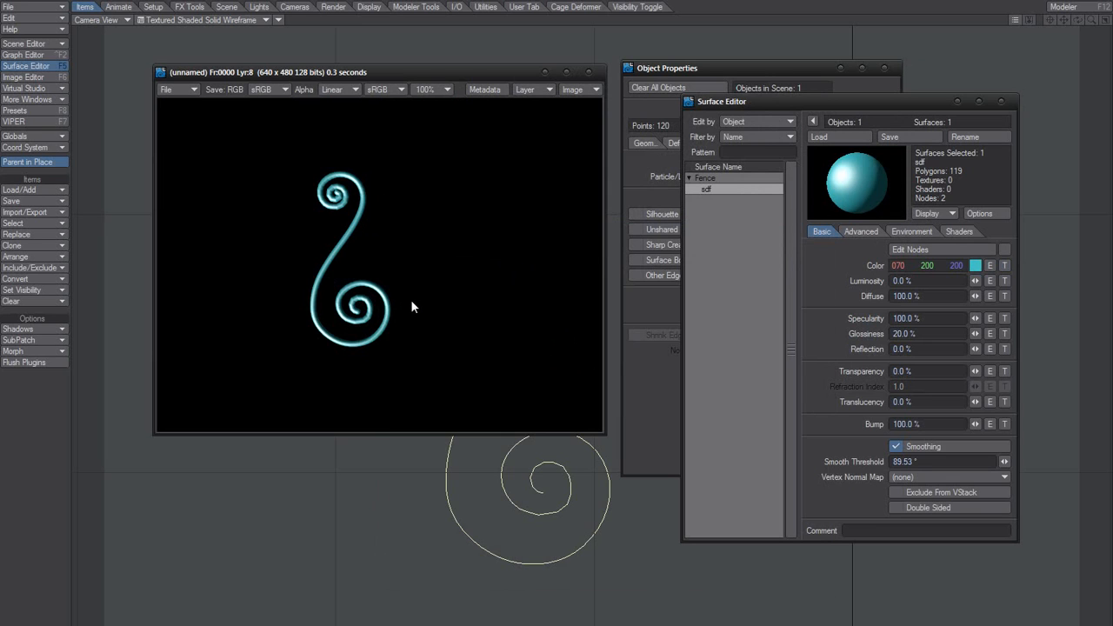
pyautogui.moveTo(396, 316)
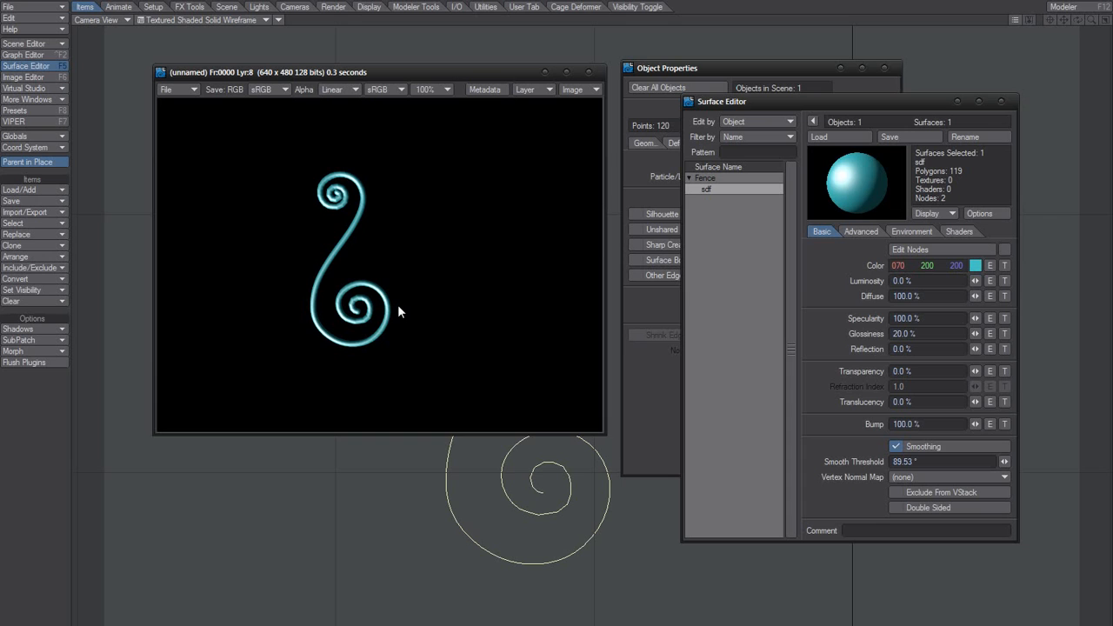
pyautogui.moveTo(521, 186)
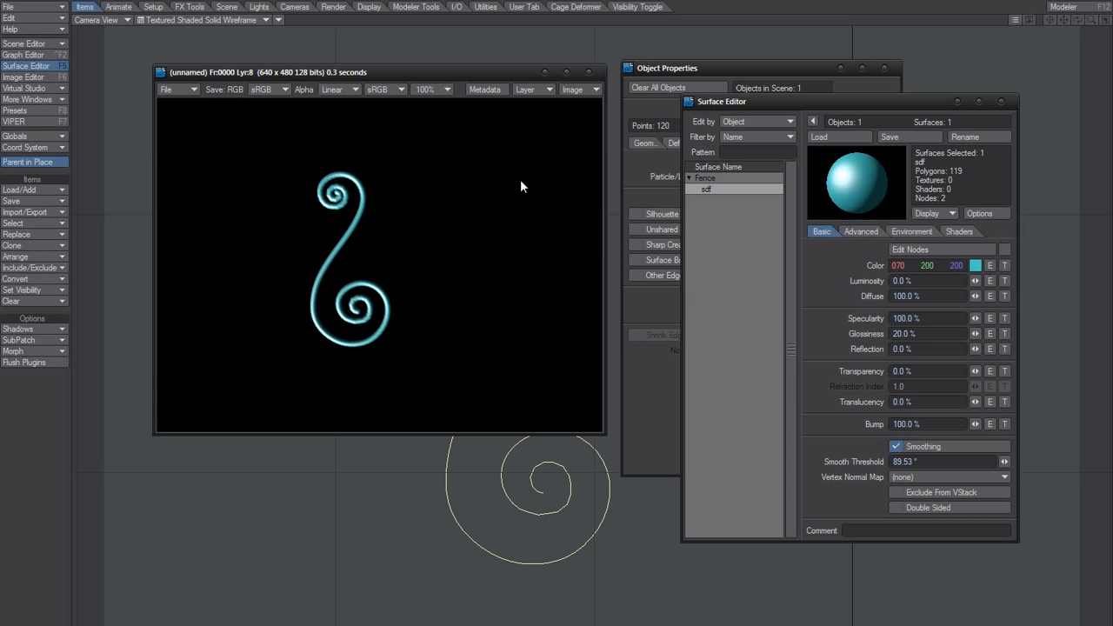
pyautogui.moveTo(483, 270)
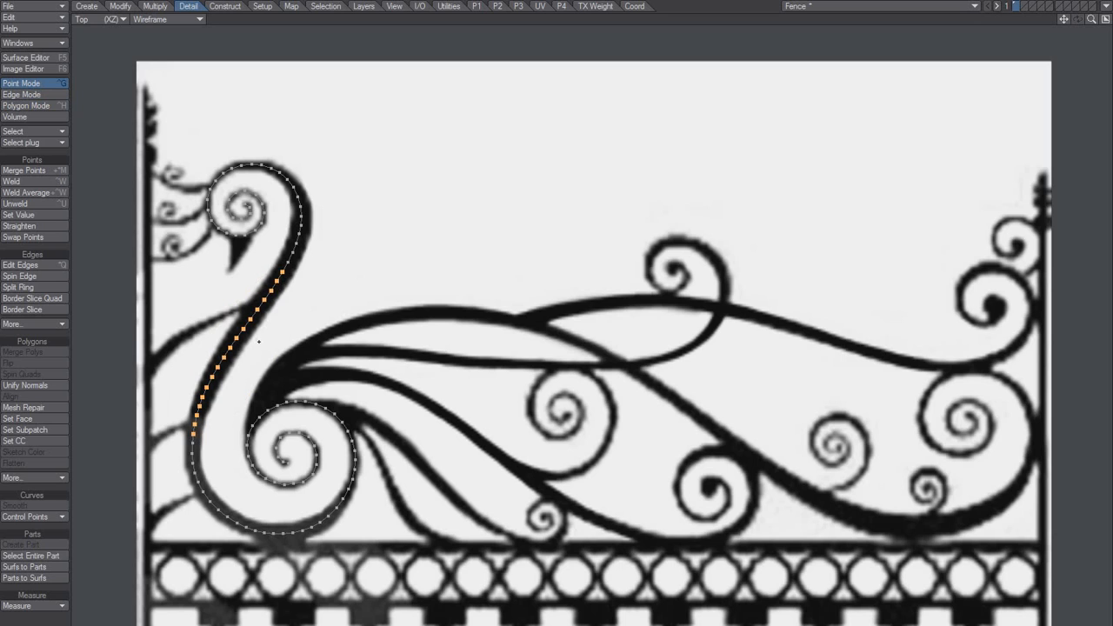
# Subdivide the selected swan-neck section to add points, smoothing the scroll curve.
pyautogui.click(26, 106)
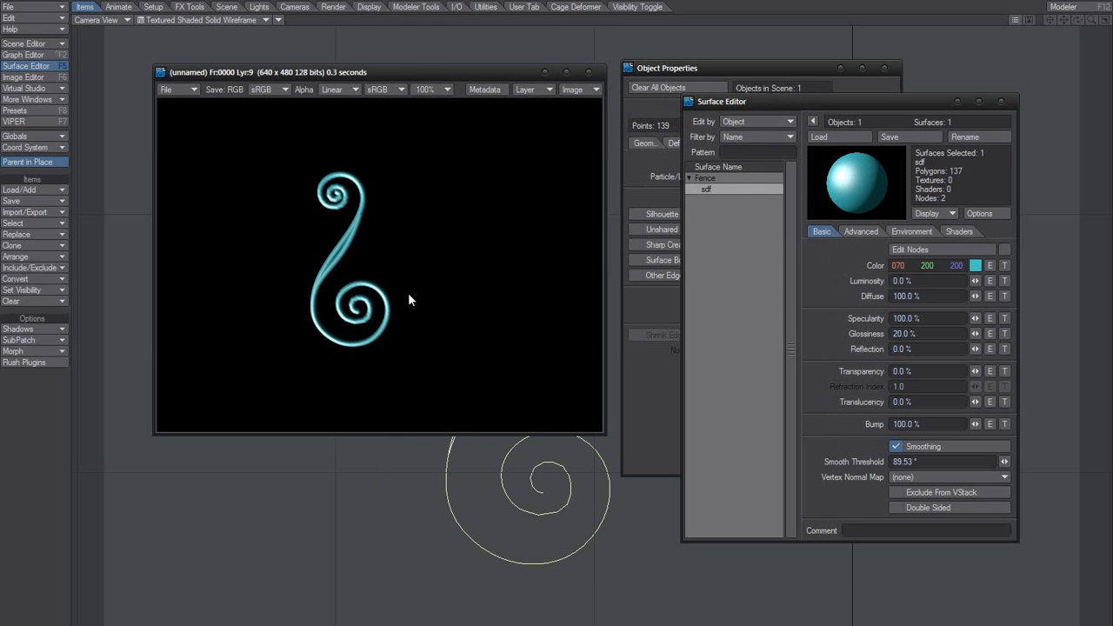
pyautogui.moveTo(365, 215)
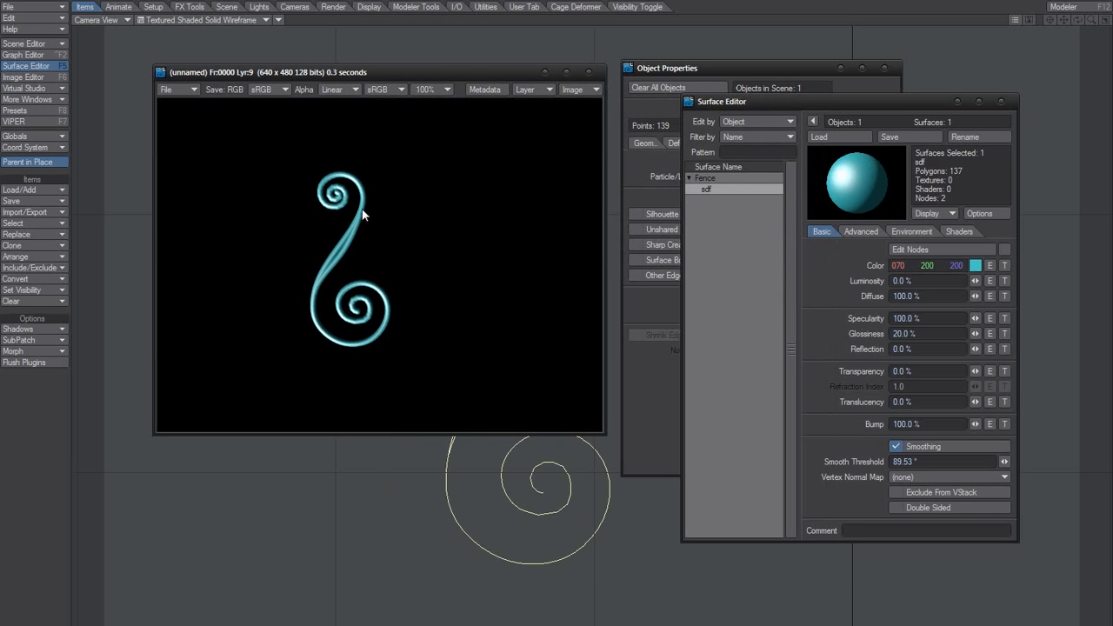
pyautogui.moveTo(362, 269)
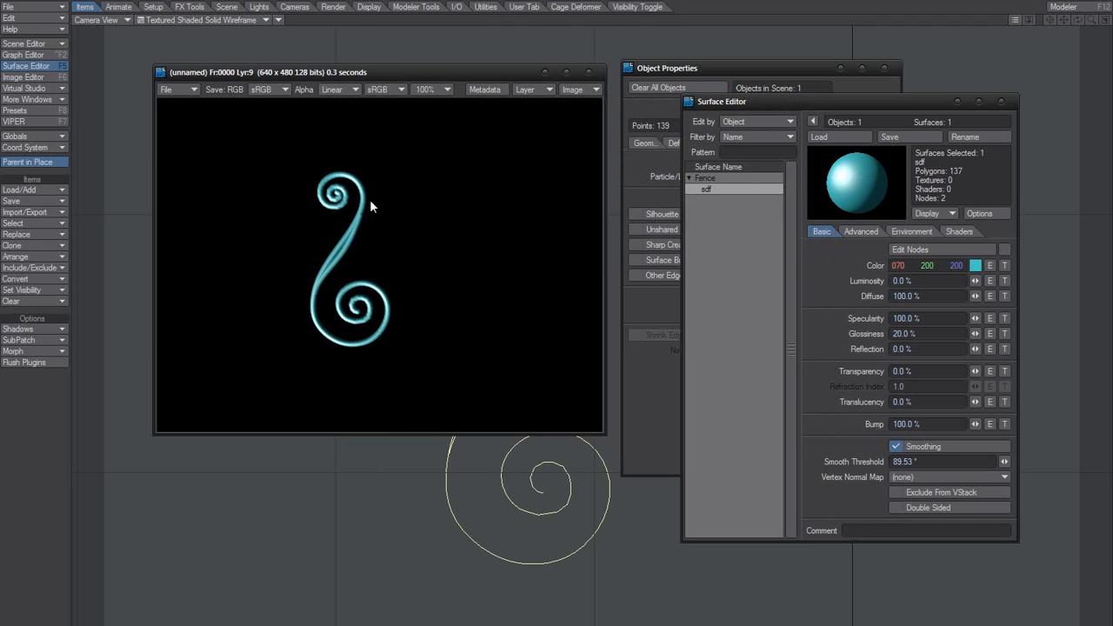
pyautogui.moveTo(411, 238)
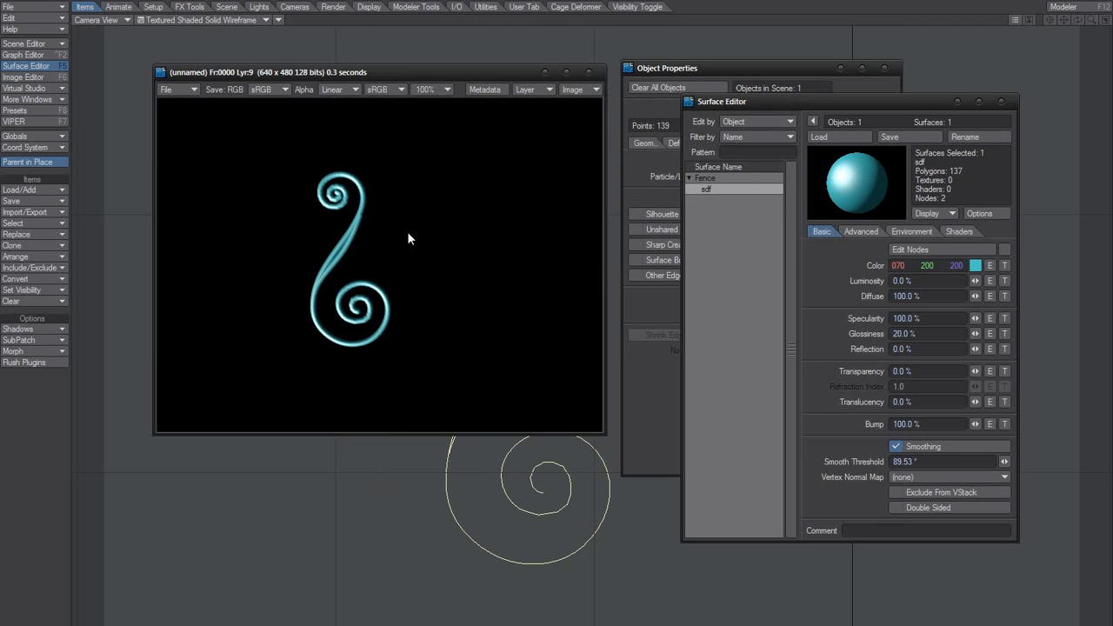
pyautogui.moveTo(334, 261)
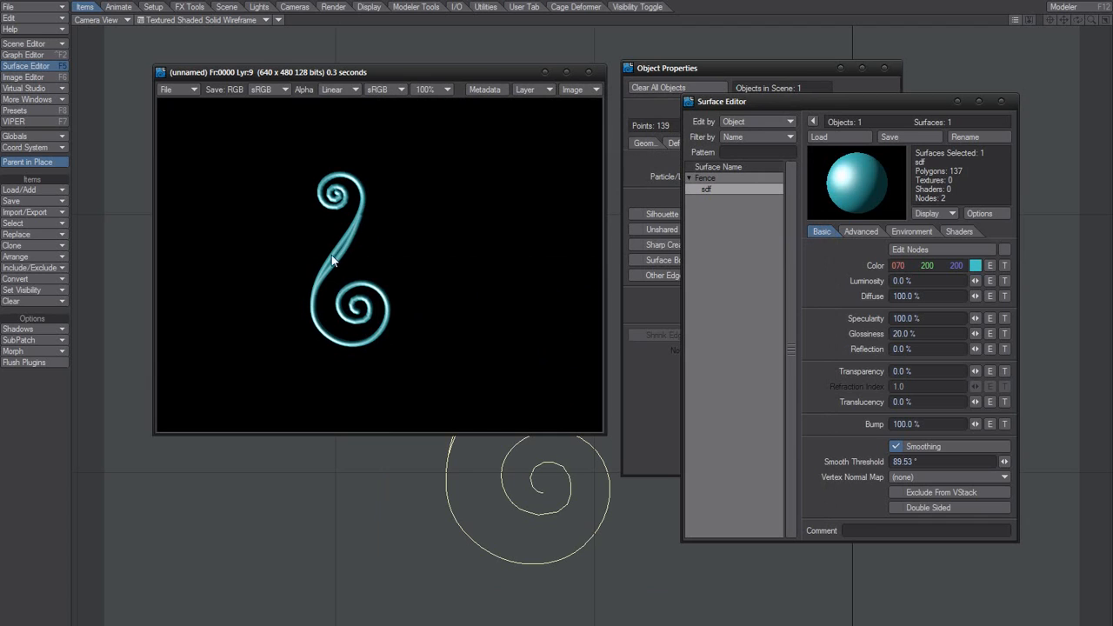